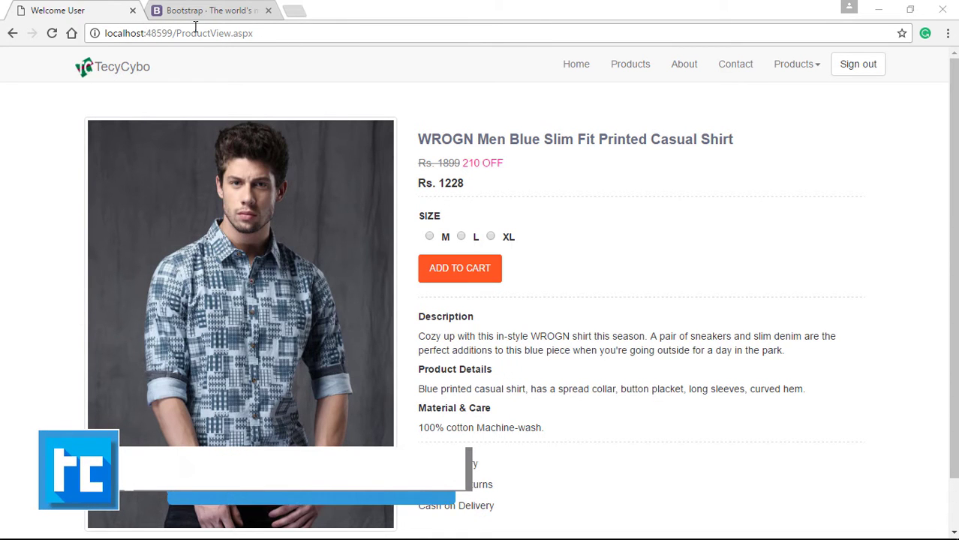
Navigate to the Carousel docs and advance the example carousel through its slides
left_click(178, 33)
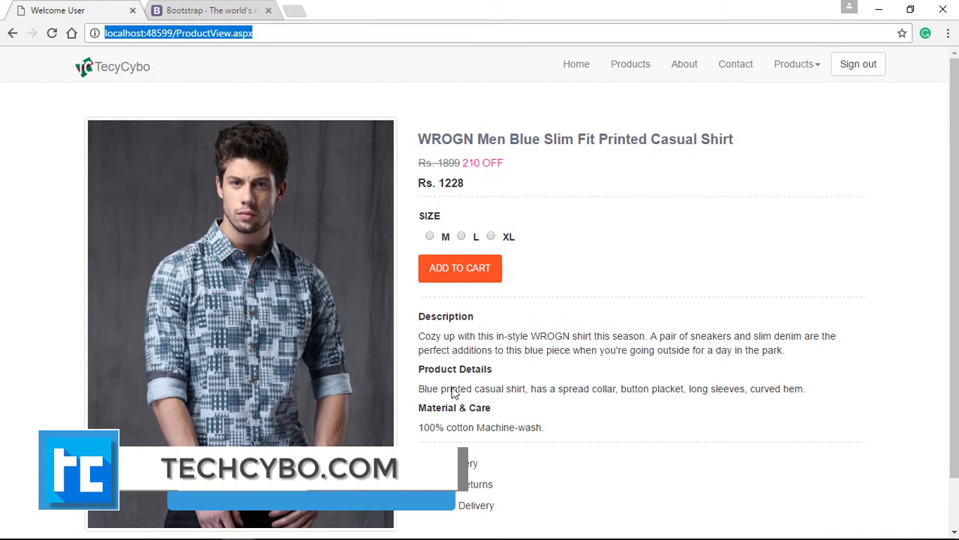
mouse_move(68, 171)
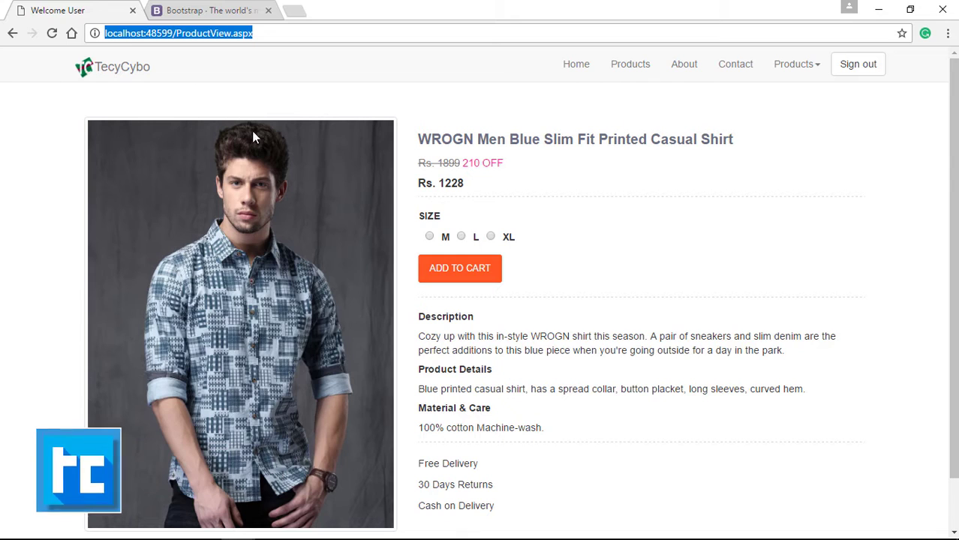
mouse_move(327, 215)
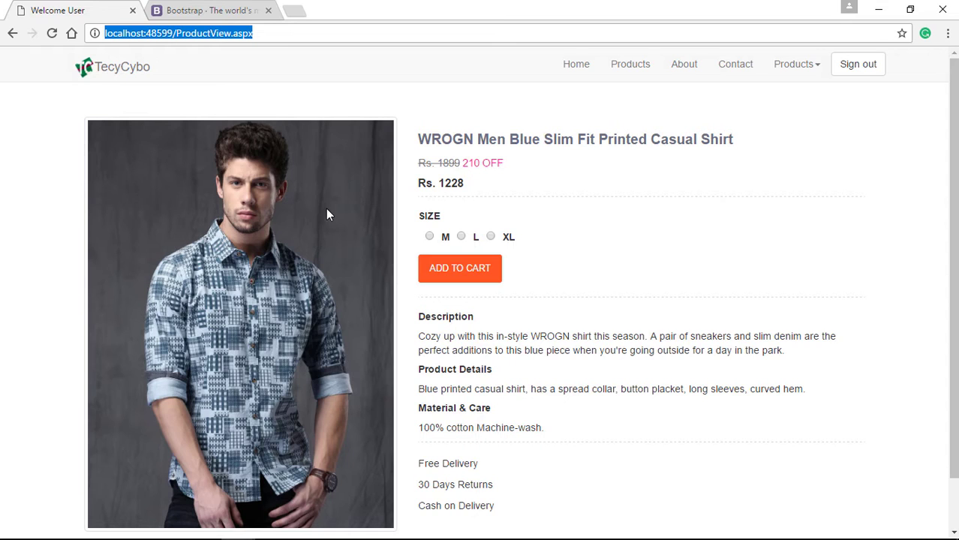
mouse_move(337, 216)
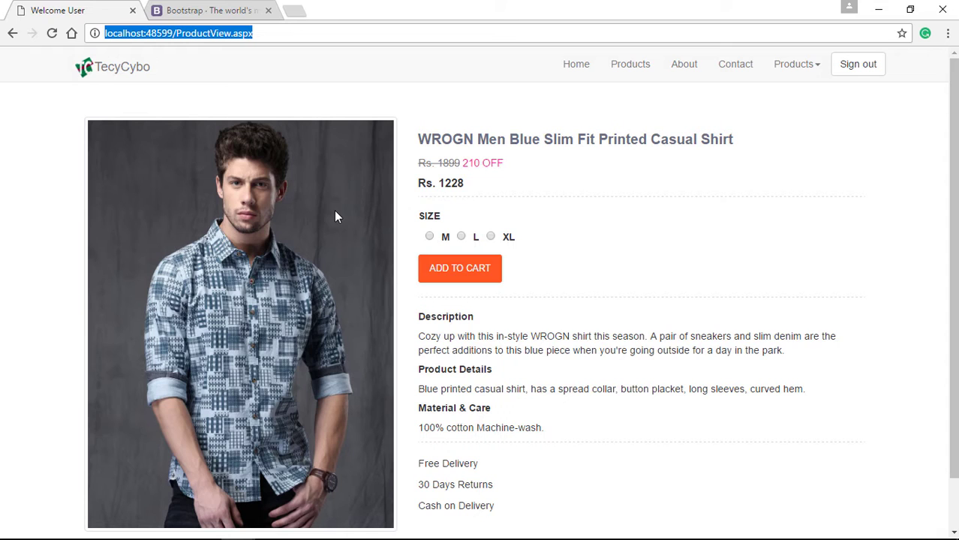
mouse_move(333, 201)
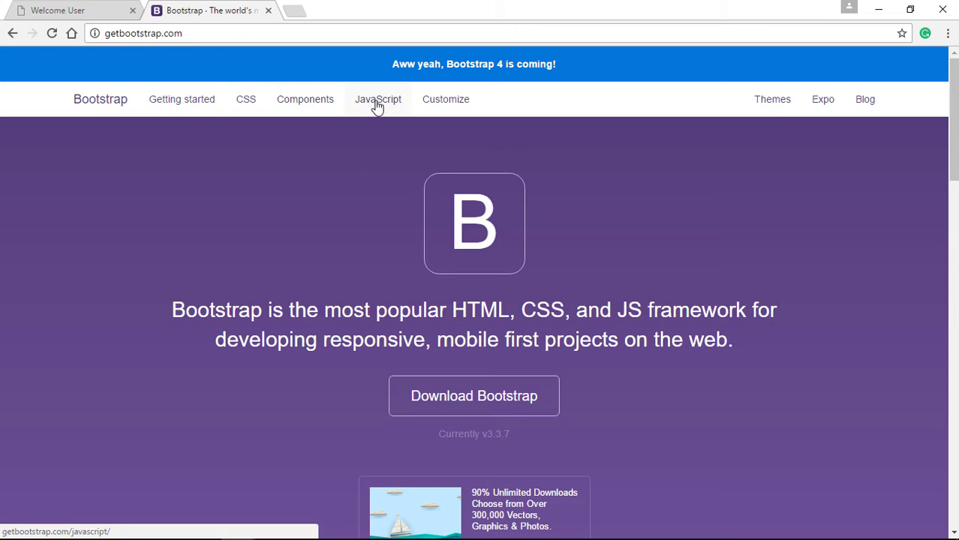
left_click(378, 99)
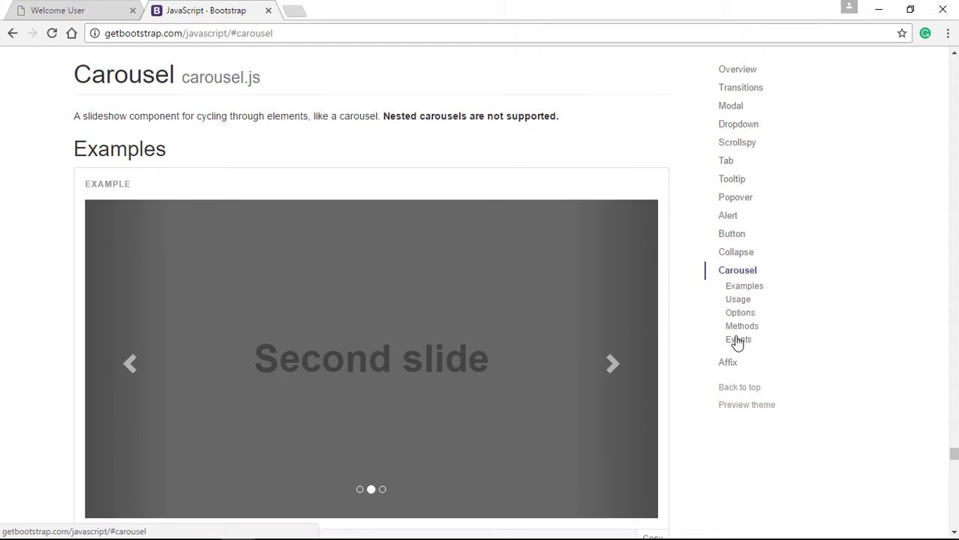
scroll("down", 3)
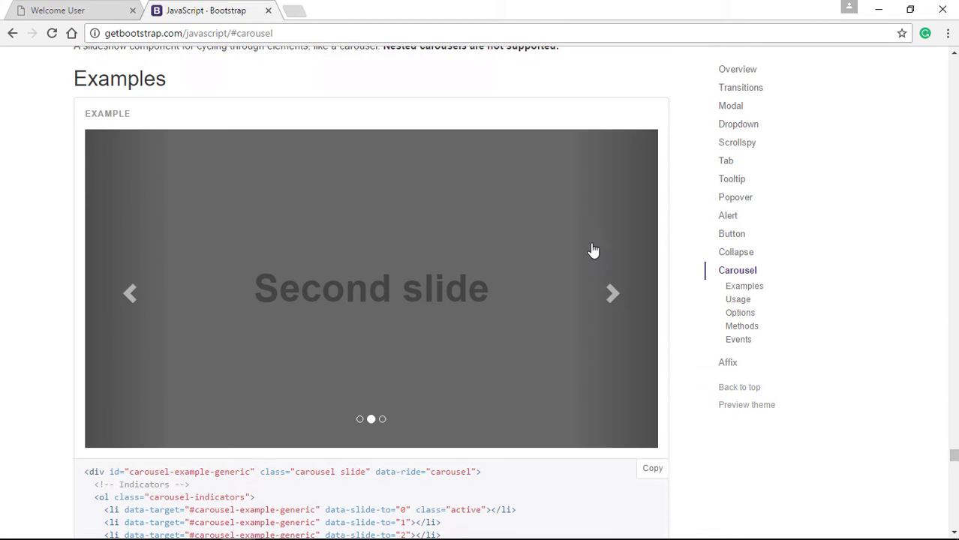
left_click(612, 293)
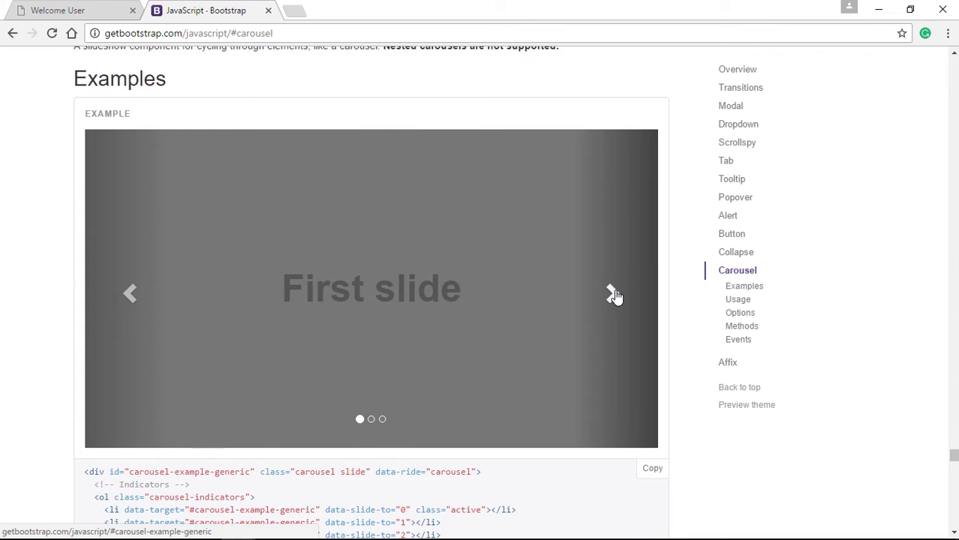
left_click(613, 292)
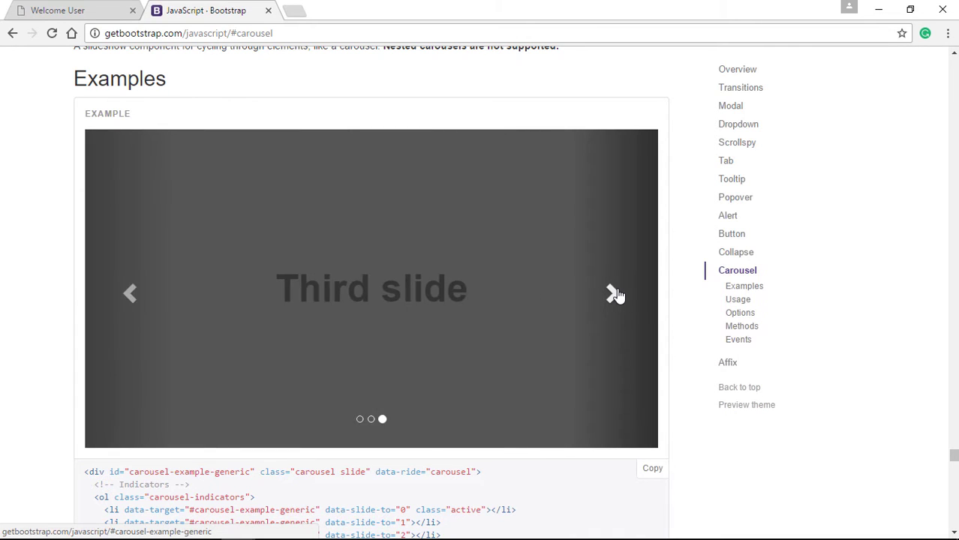
scroll("down", 3)
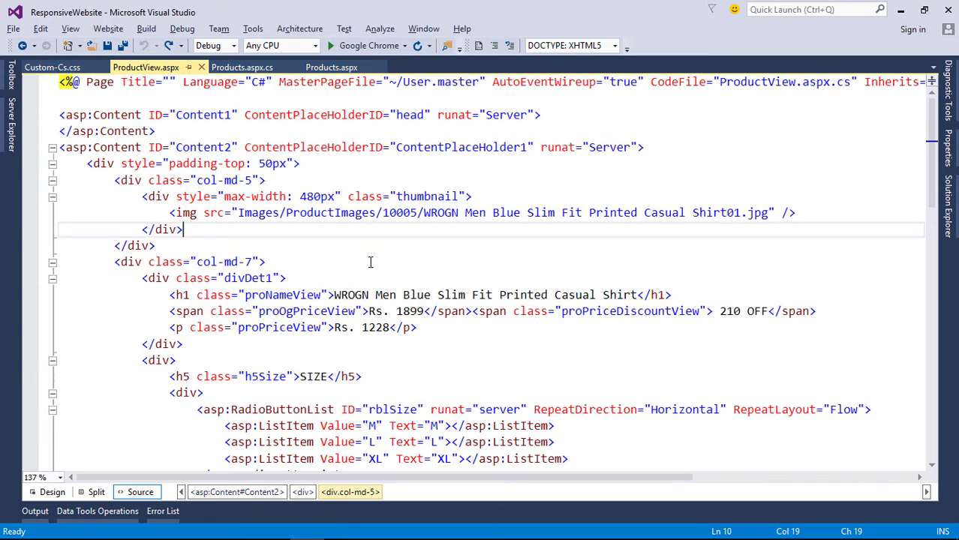
Insert carousel markup and point a slide at the WROGN shirt image in Images/ProductImages/10005
left_click(798, 213)
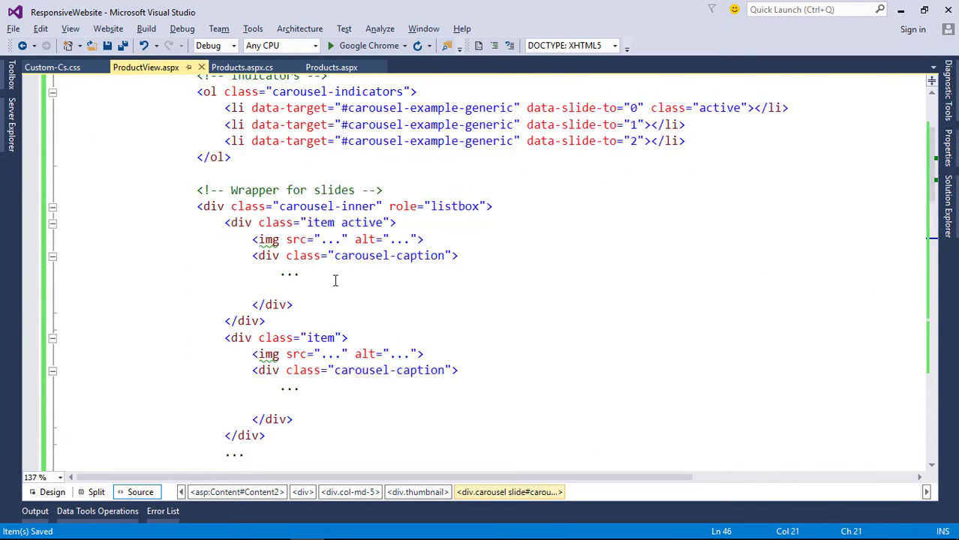
type("Images/ProductImages/10005/WROGN Men Blue Slim Fit Printed Casual Shirt01.jpg")
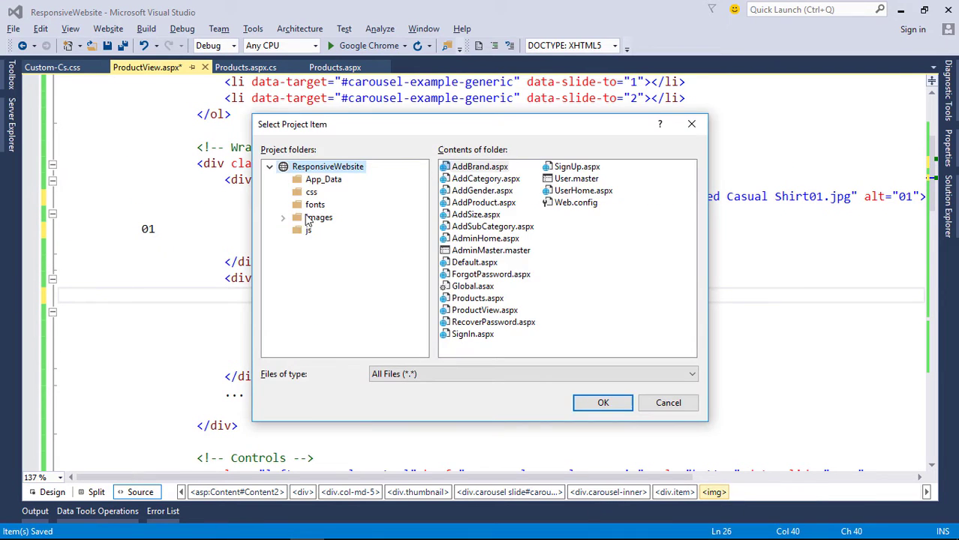
left_click(668, 403)
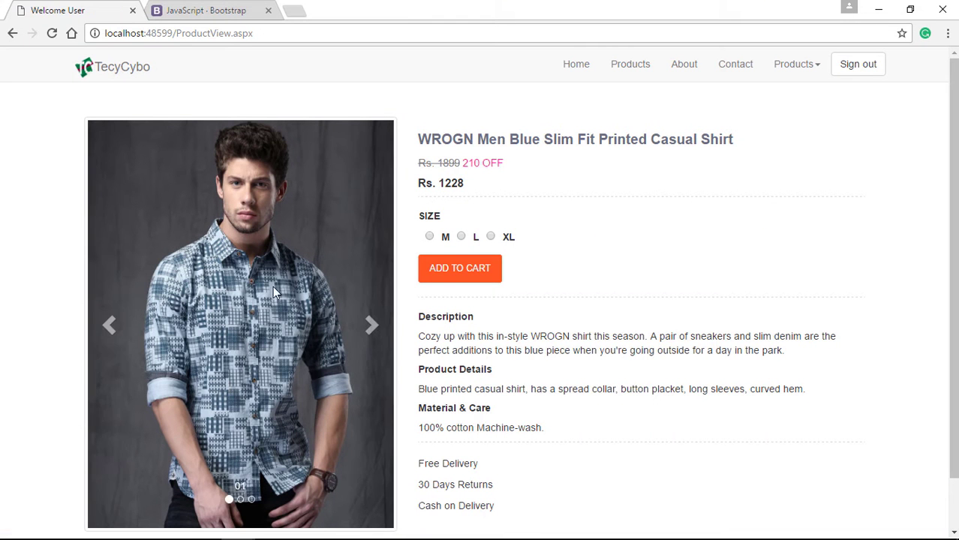
Scroll the refreshed product page to view the sliding shirt carousel
scroll("down", 3)
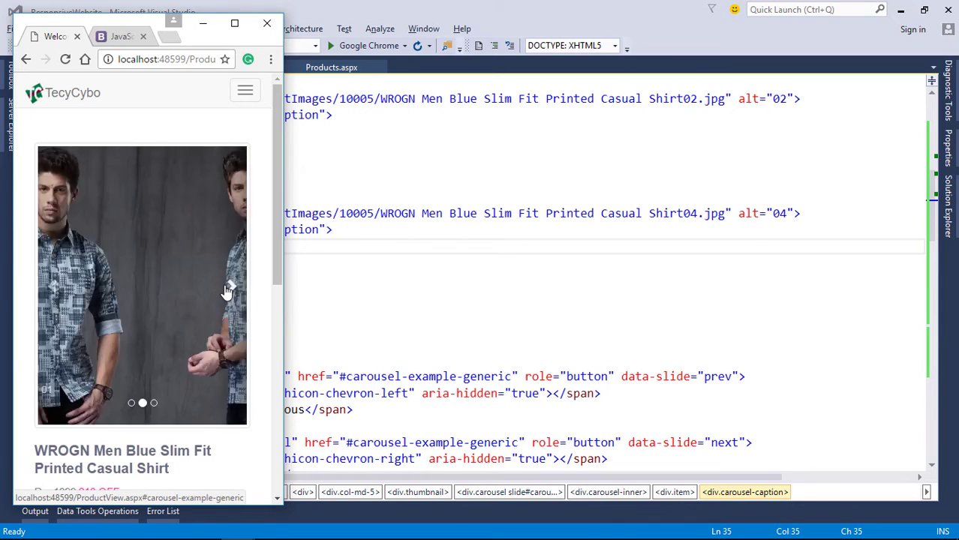
scroll("down", 3)
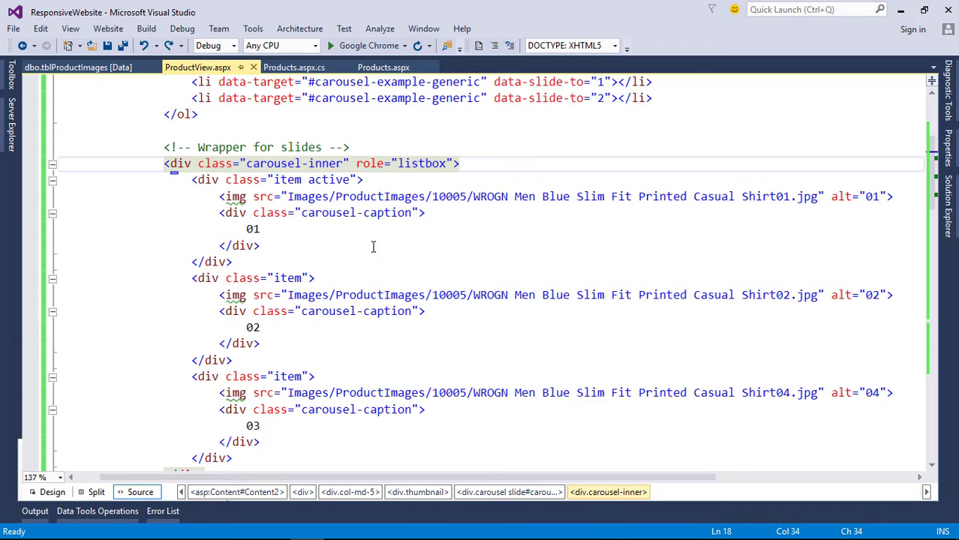
Wrap the first slide in a Repeater renamed rptrImages with an ItemTemplate
scroll("down", 3)
type("</asp:Repeater>")
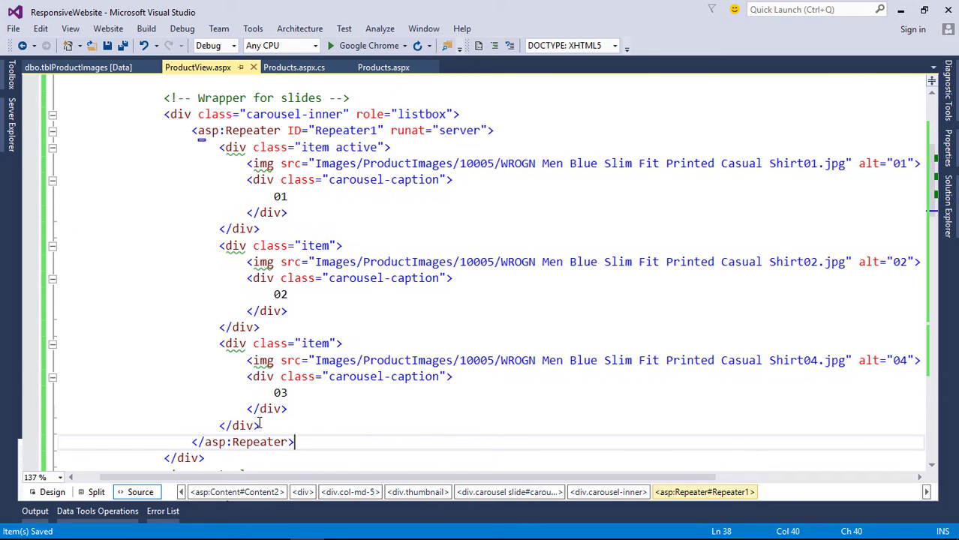
double_click(279, 294)
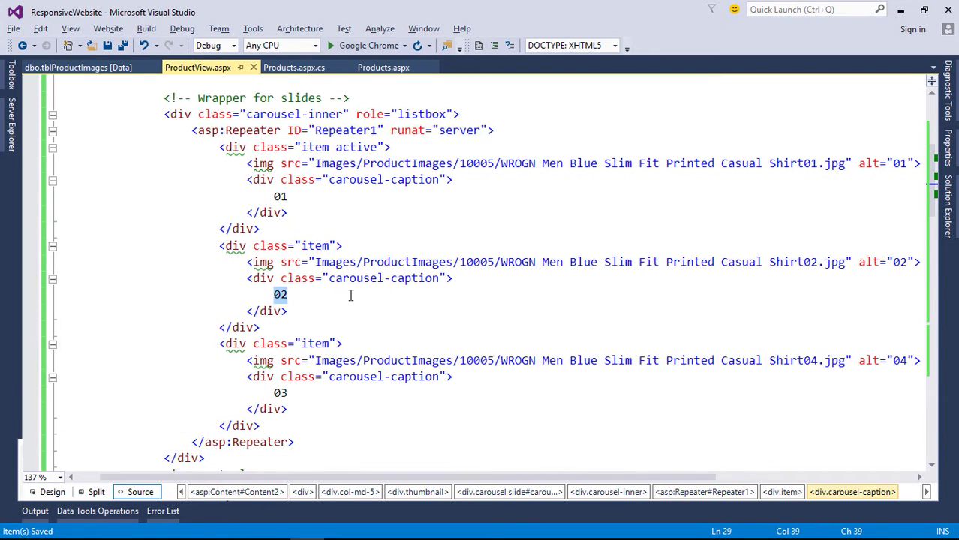
type("rptrImages")
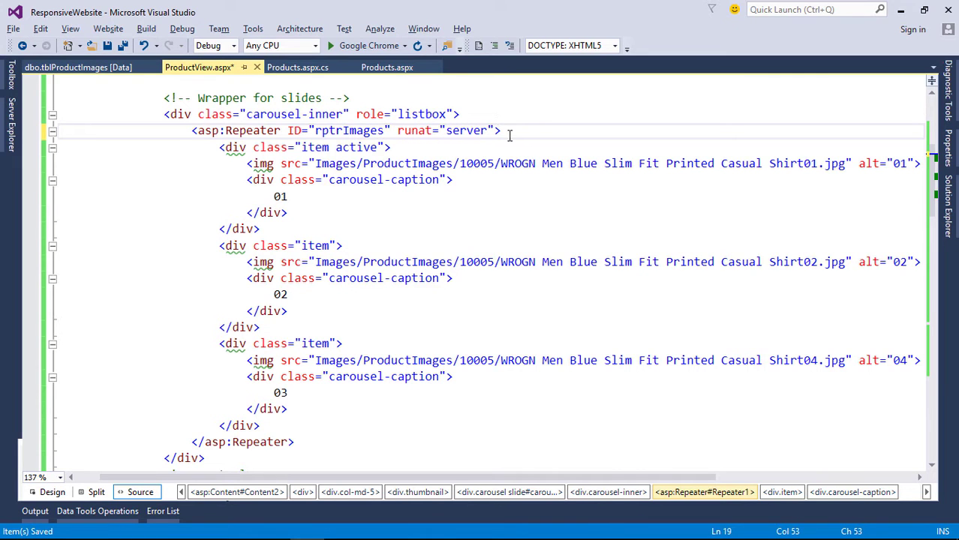
type("<ItemTemplate>")
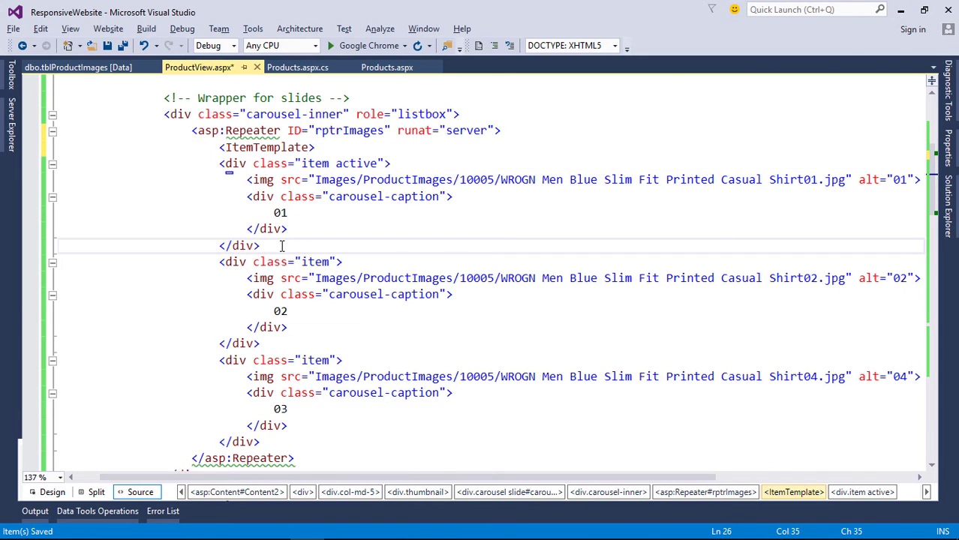
type("</ItemTemplate>")
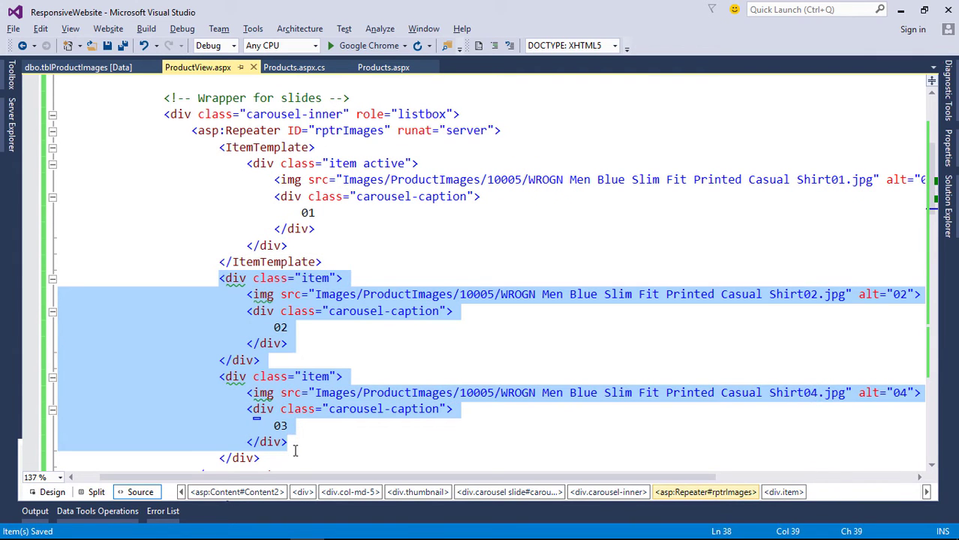
Remove the remaining hard-coded slides below the template
scroll("down", 3)
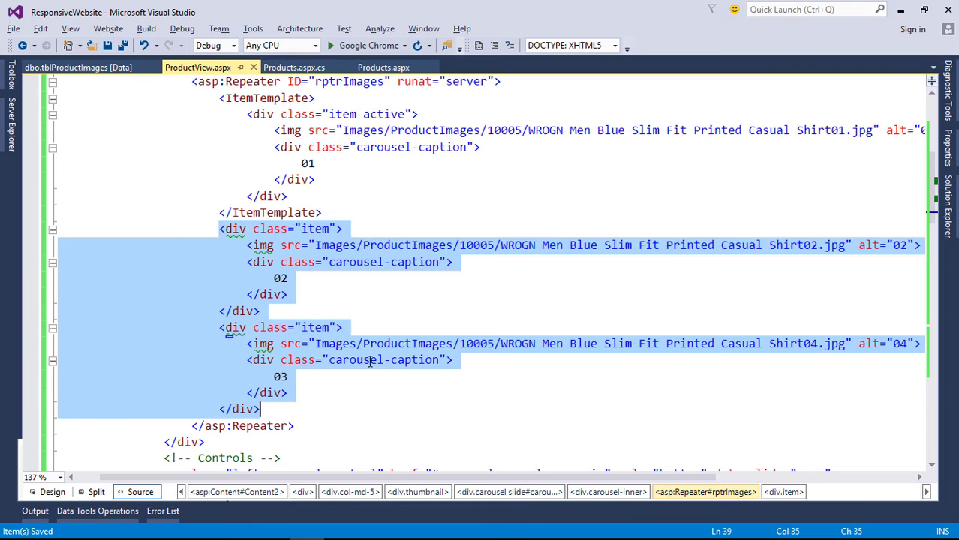
key("Delete")
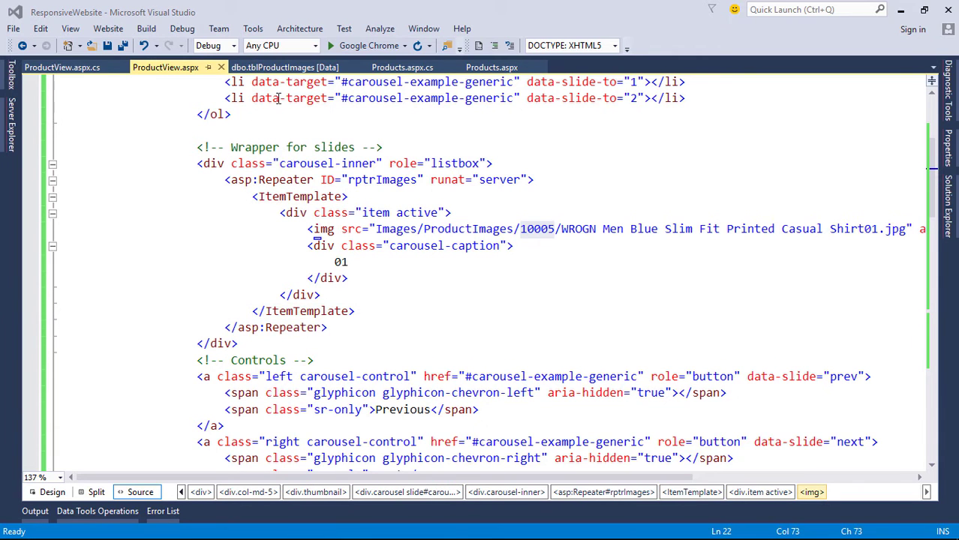
left_click(285, 66)
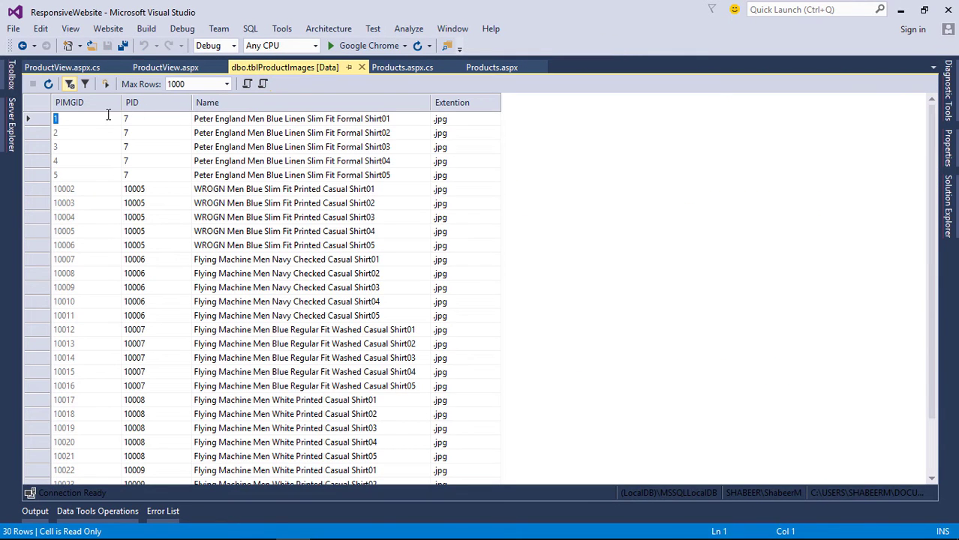
mouse_move(413, 132)
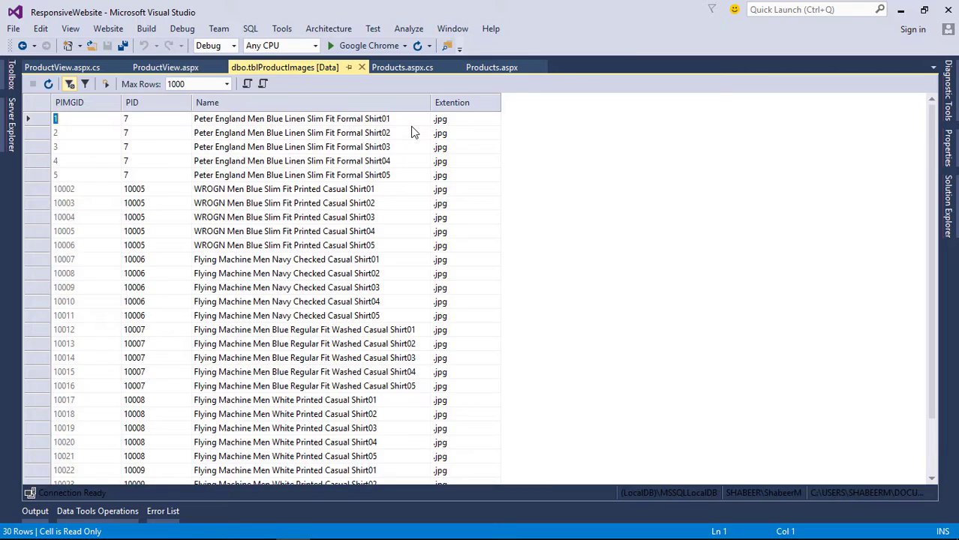
left_click(165, 66)
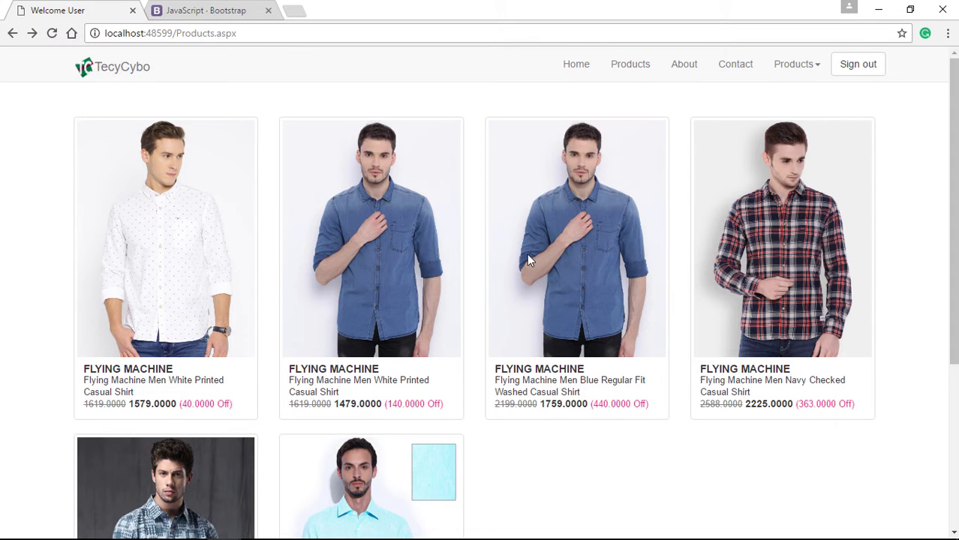
mouse_move(148, 207)
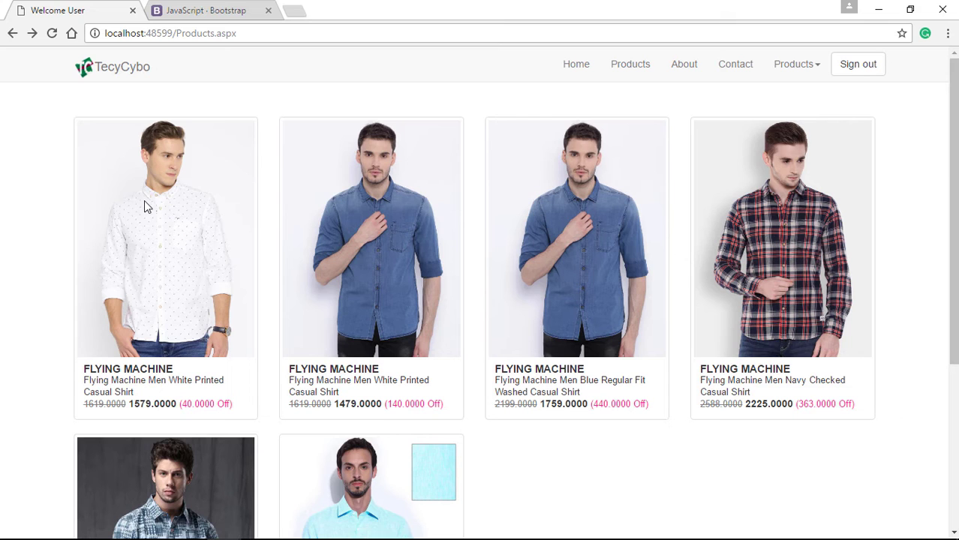
mouse_move(271, 111)
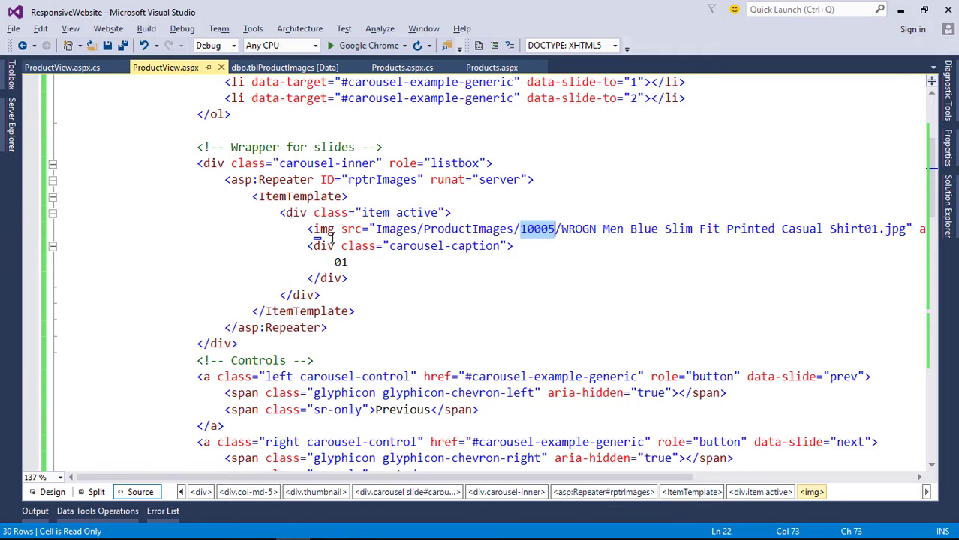
mouse_move(492, 66)
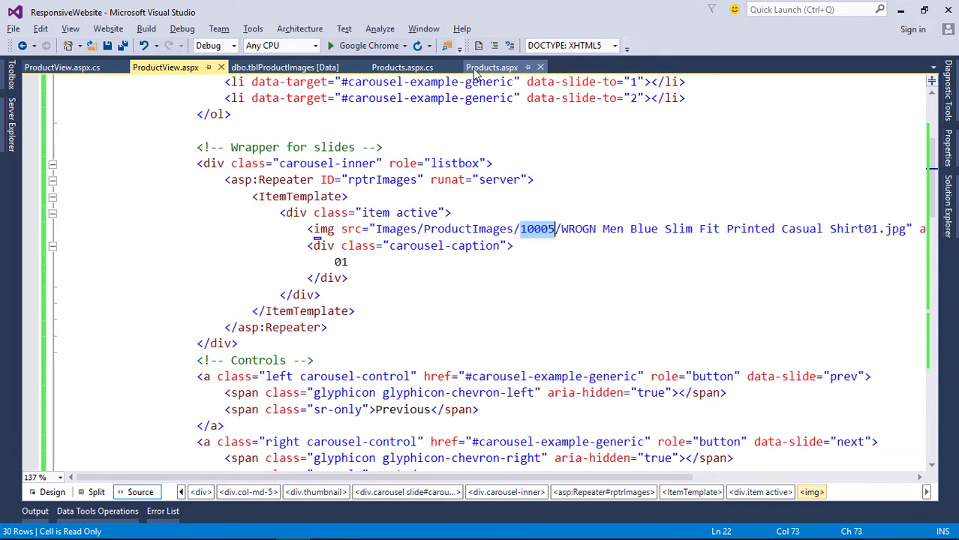
In Products.aspx link each card to ProductView.aspx?PID=<%#Eval("PID") %>
left_click(492, 66)
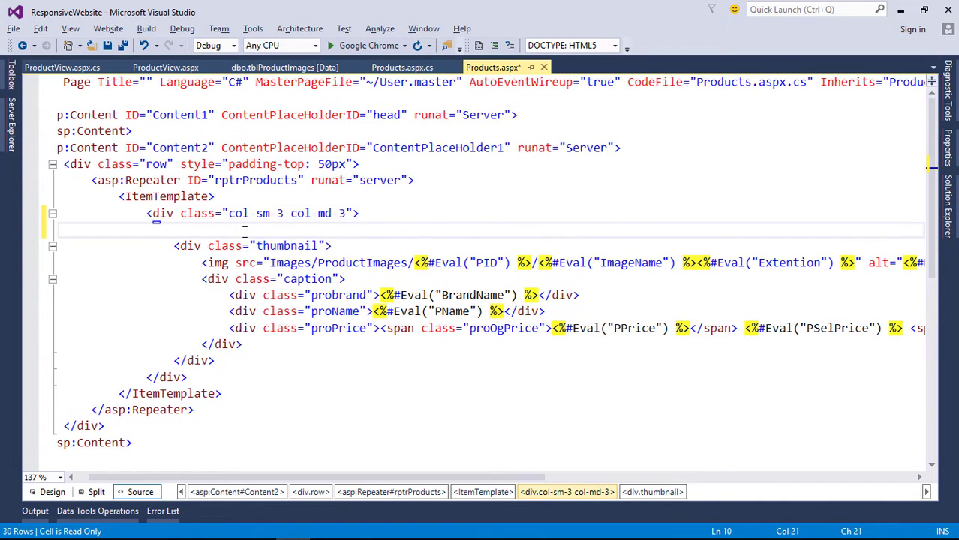
type("</a>")
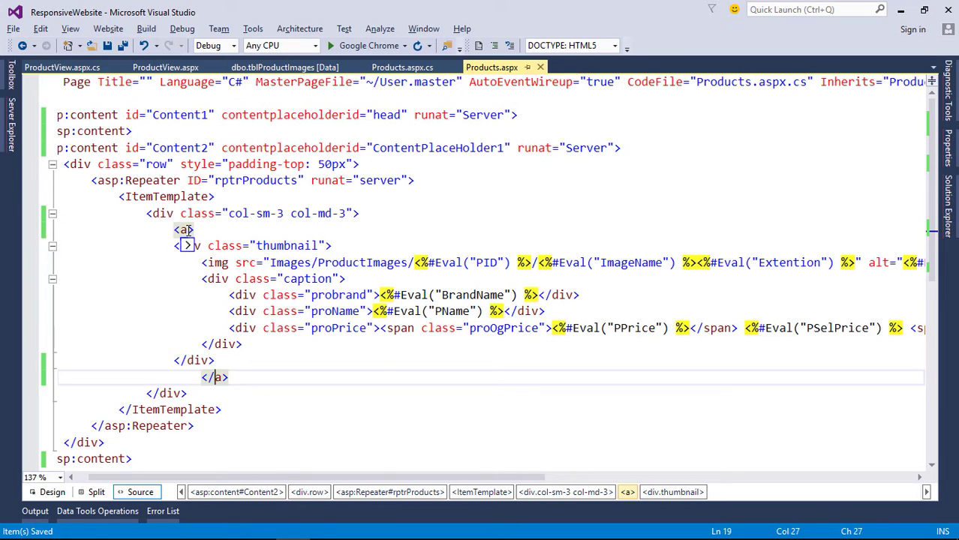
type("href=\"\"")
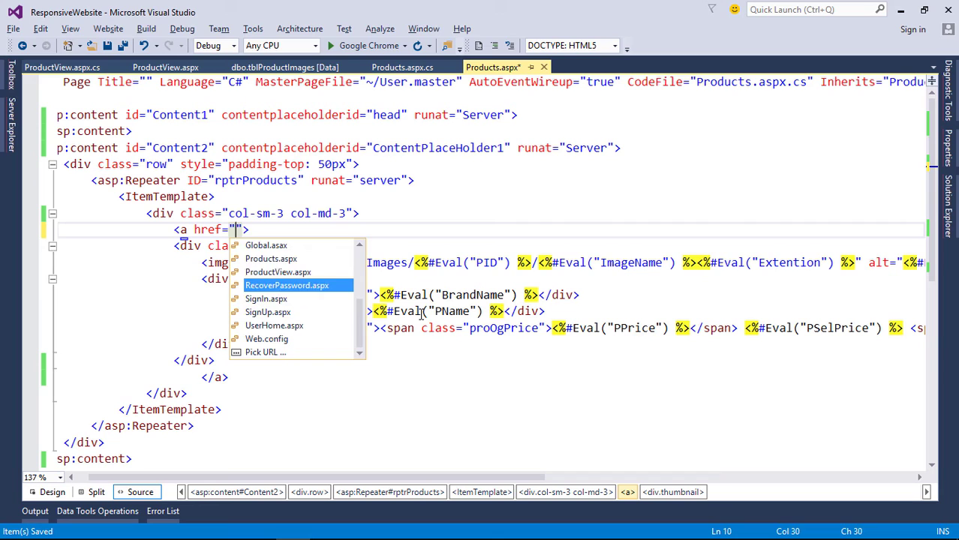
double_click(278, 271)
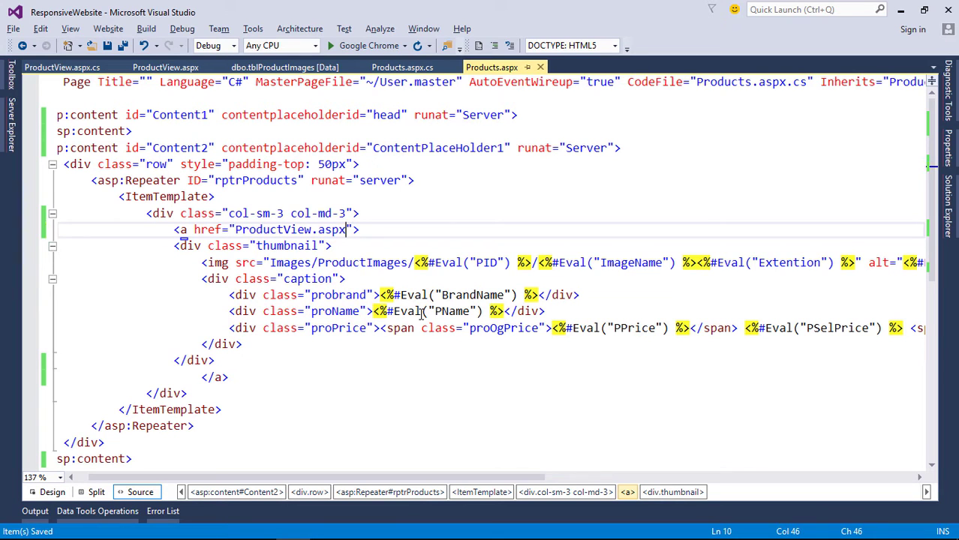
type("?")
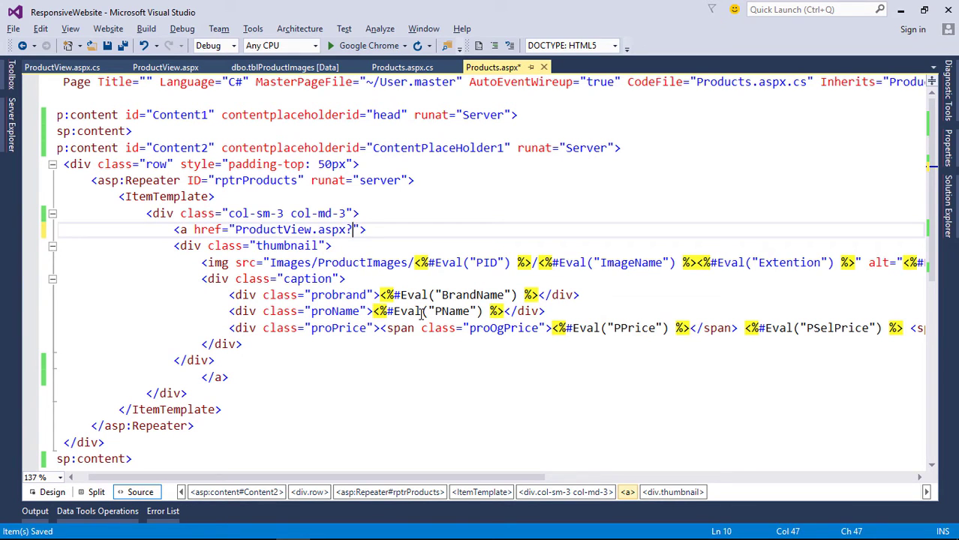
type("PID")
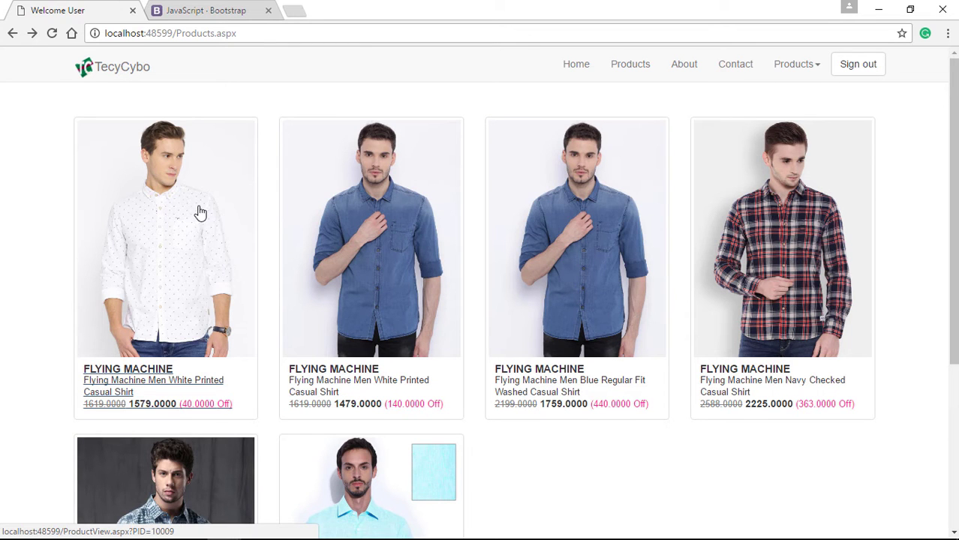
mouse_move(379, 453)
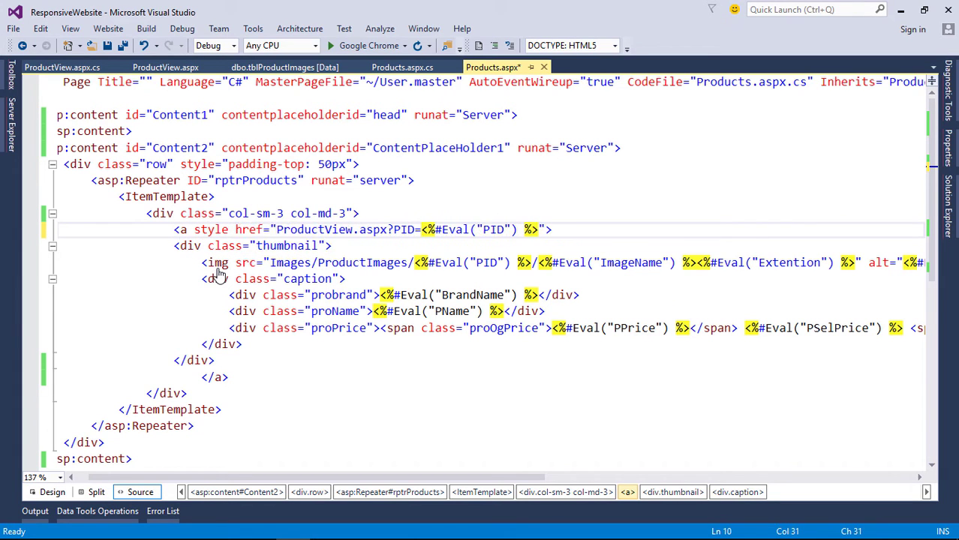
Add style text-decoration:none to the link and run the site
type("text-decoration\"")
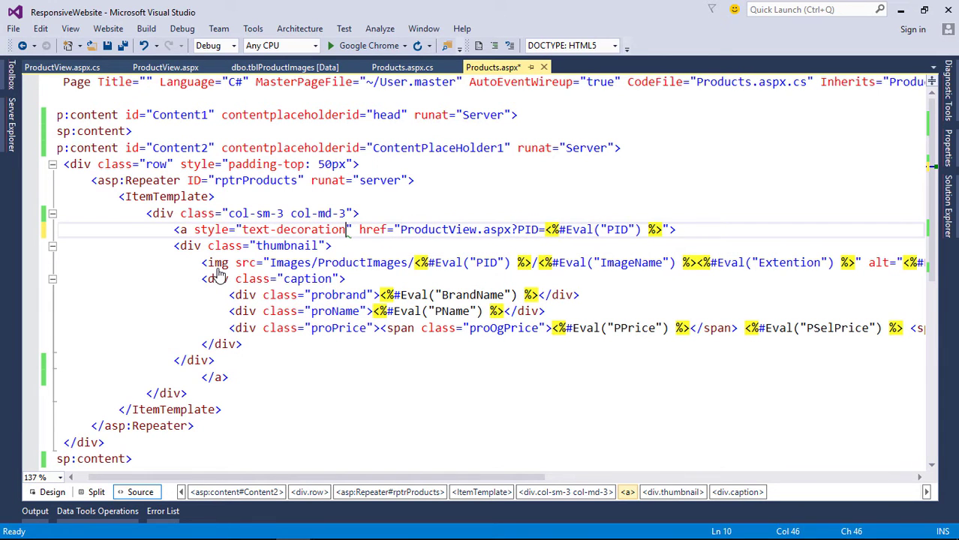
type("none;")
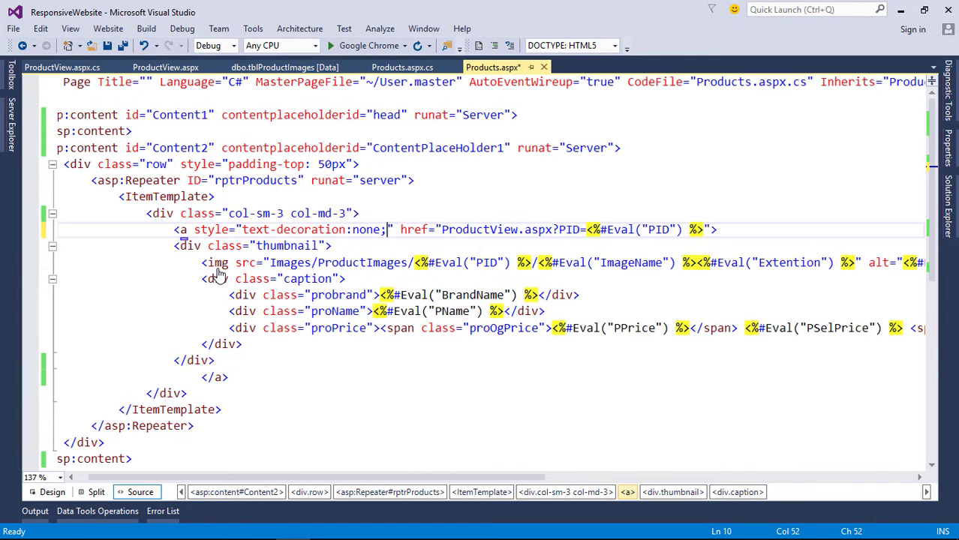
left_click(201, 9)
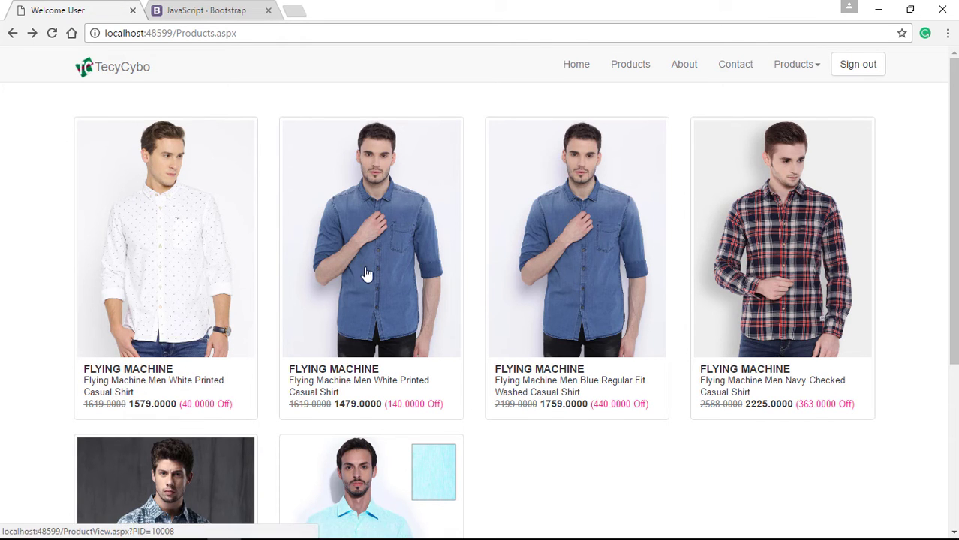
mouse_move(378, 270)
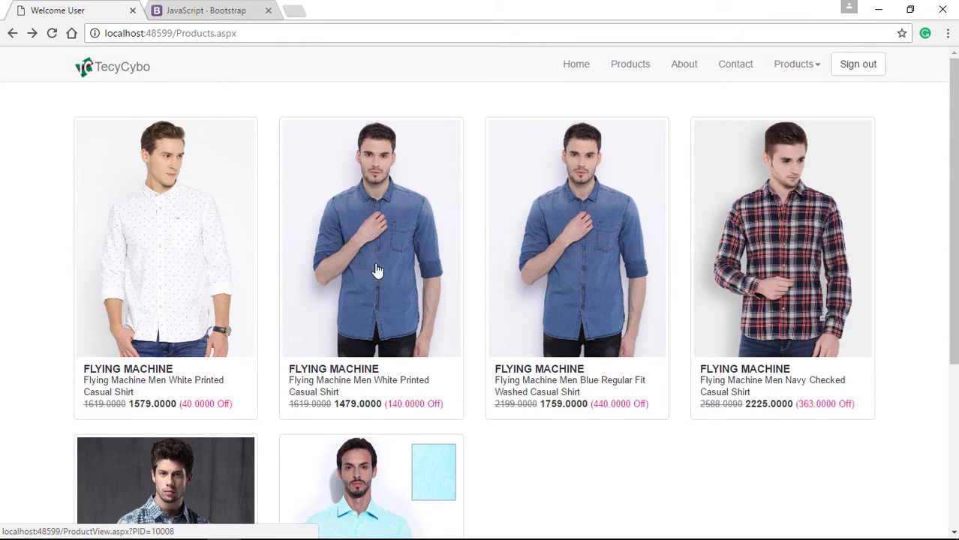
Open a shirt's detail page from the list and inspect its ProductView.aspx?PID address
left_click(373, 237)
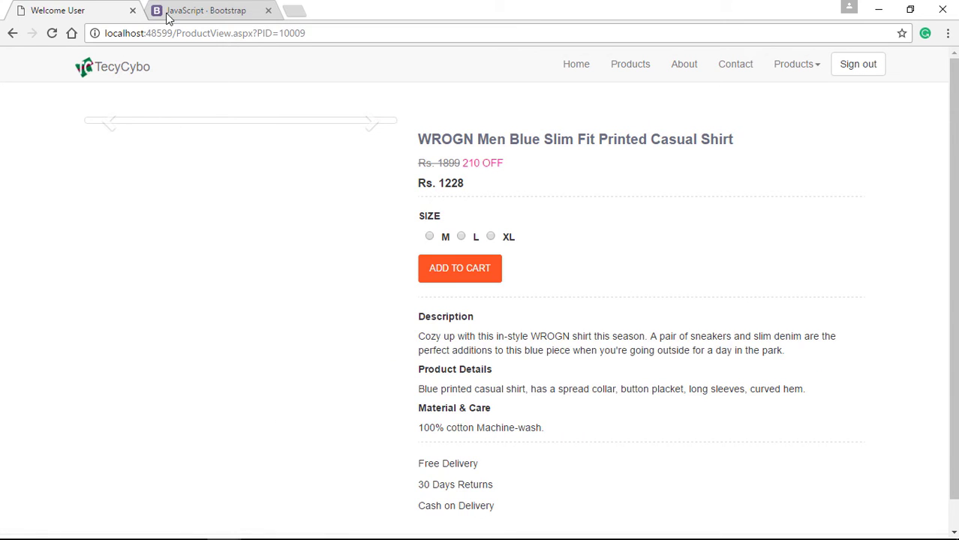
double_click(278, 33)
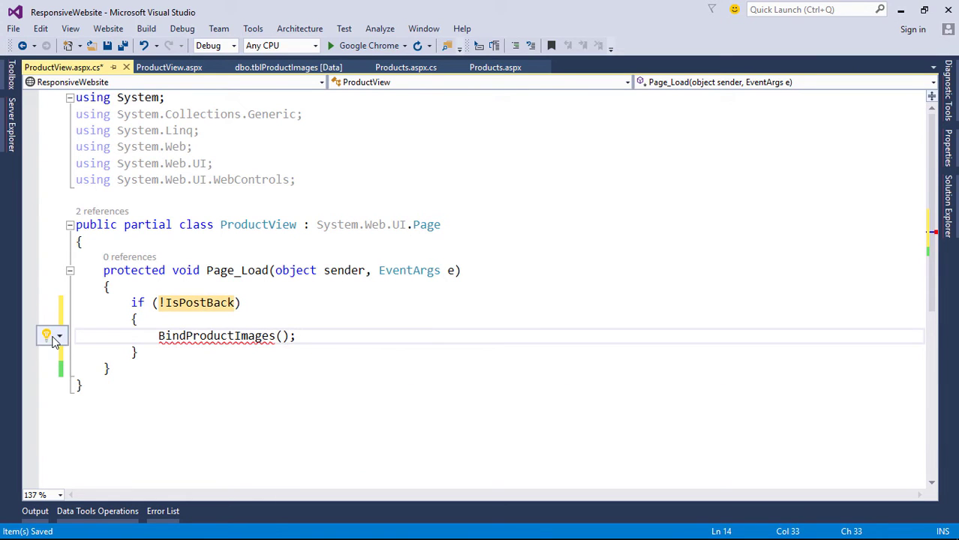
Start BindProductImages with the PID and the MyDatabaseConnectionString1 connection string
type("int")
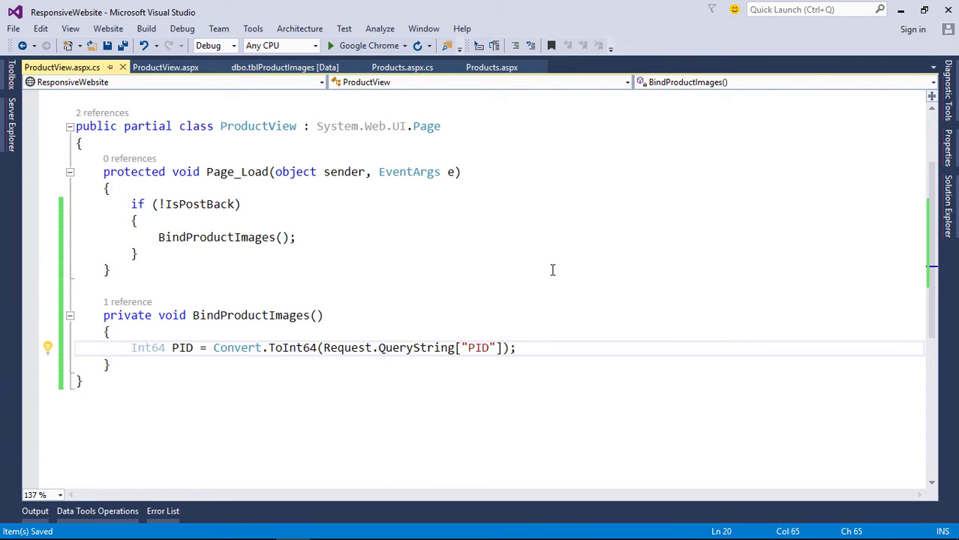
left_click(402, 66)
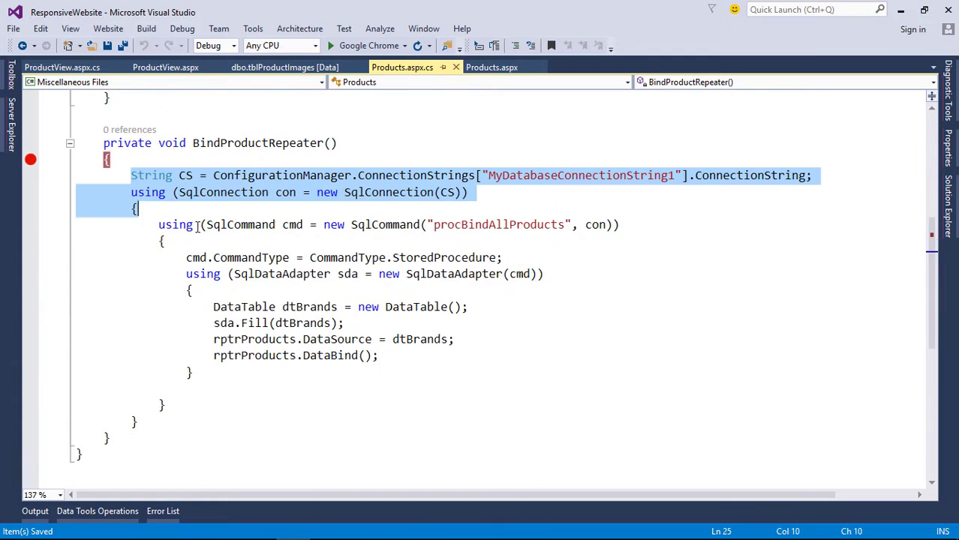
left_click(63, 66)
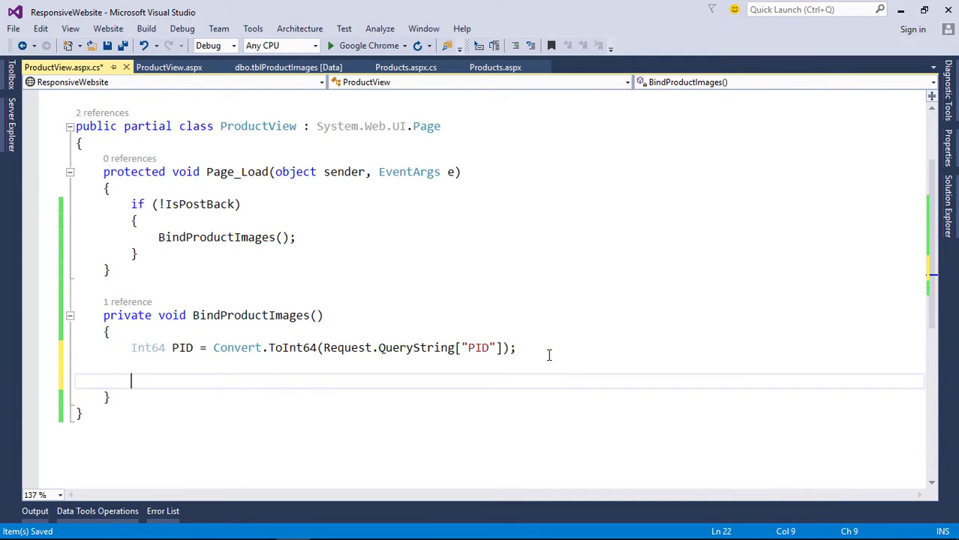
type("String CS = ConfigurationManager.ConnectionStrings[\"MyDatabaseConnectionString1\"].ConnectionString;")
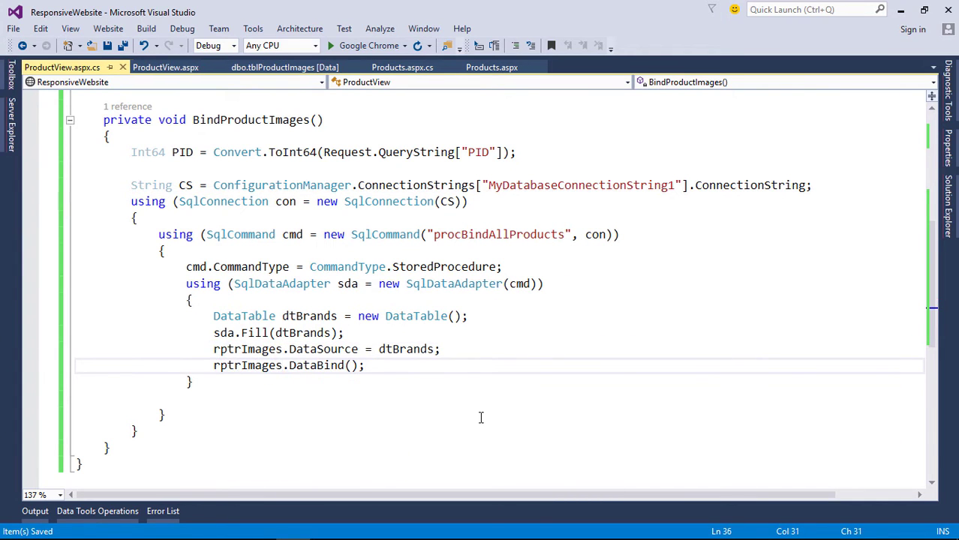
mouse_move(447, 267)
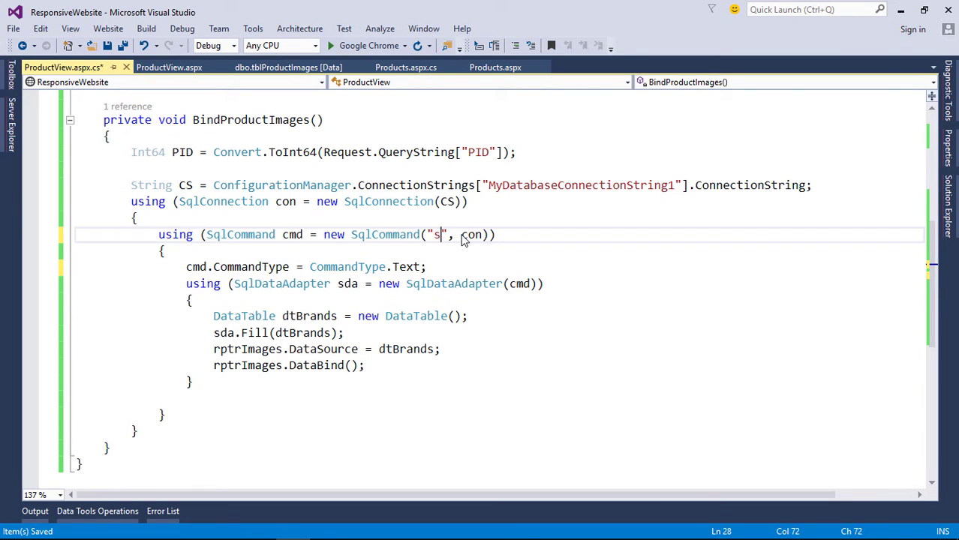
Query select * from tblProductImages where PID=+PID and bind it to rptrImages
type("elect * from")
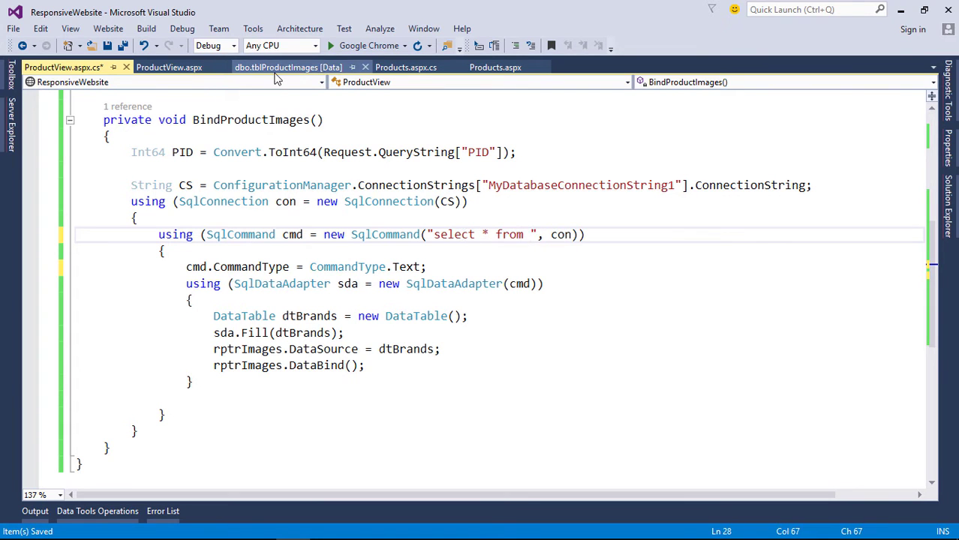
type("tblProductImages w")
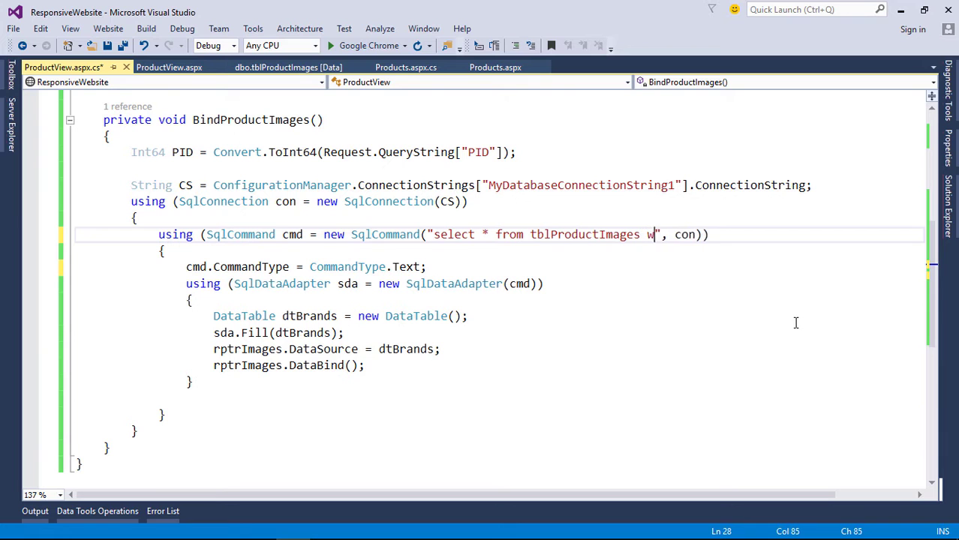
left_click(288, 66)
type("here PID")
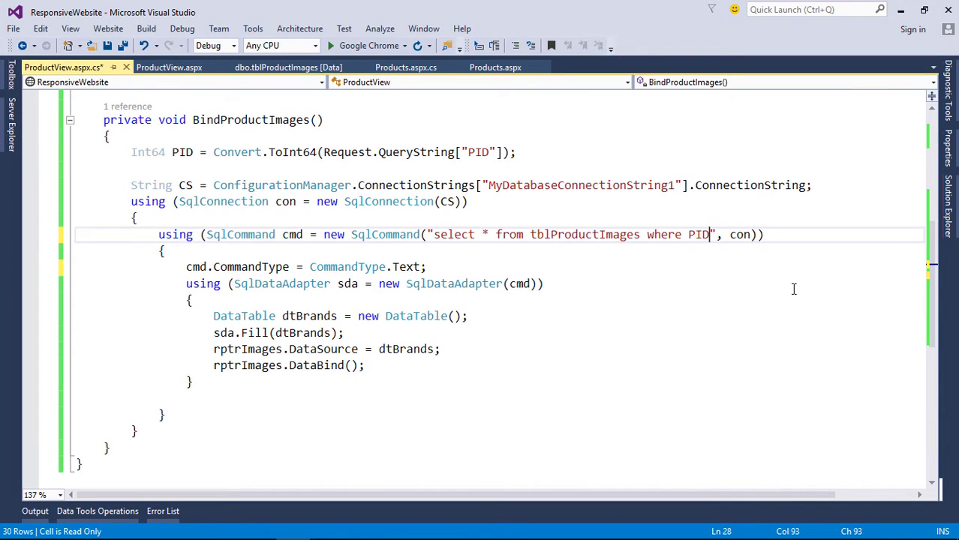
type("=\"+\"")
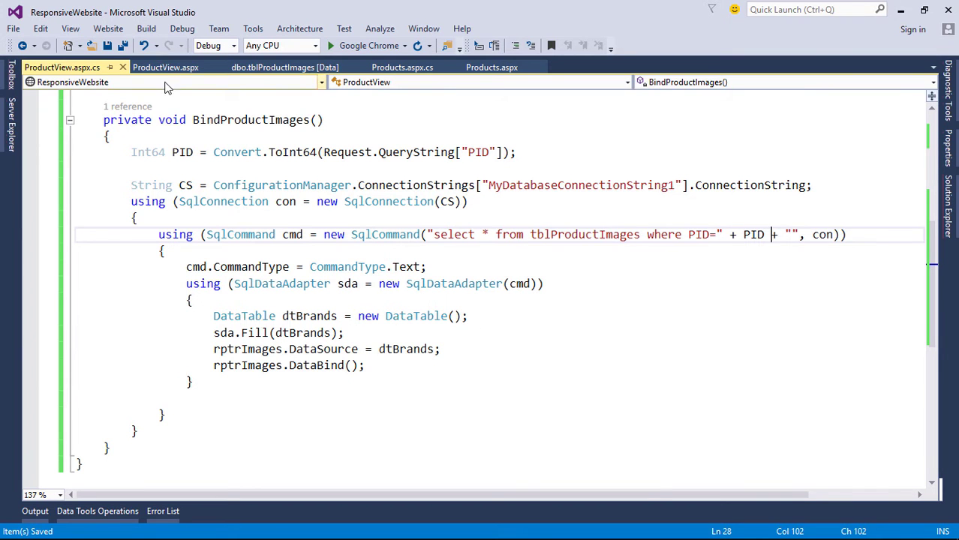
left_click(165, 66)
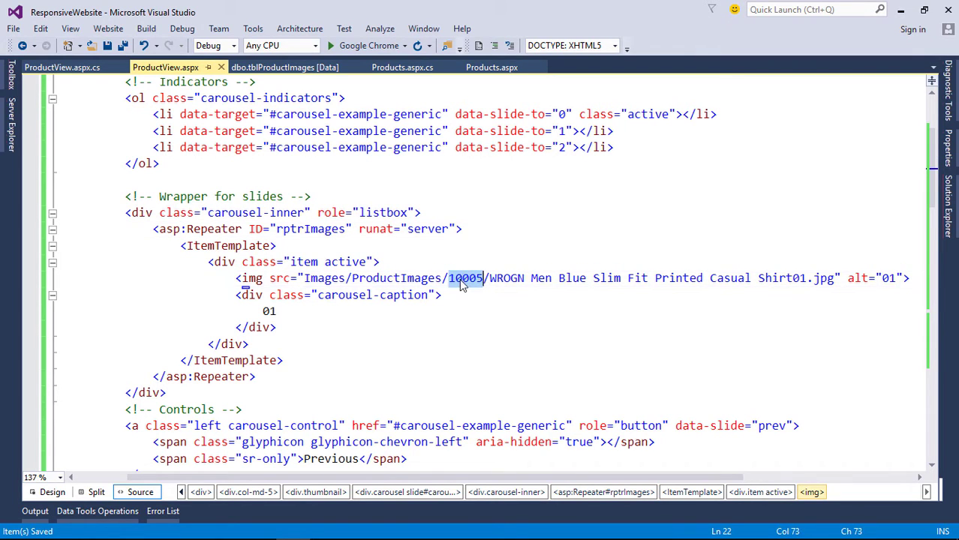
Build the img src from Eval("PID") folder and Eval("Name"), checking the table columns
type("<%#Eval(\"PID\") %>")
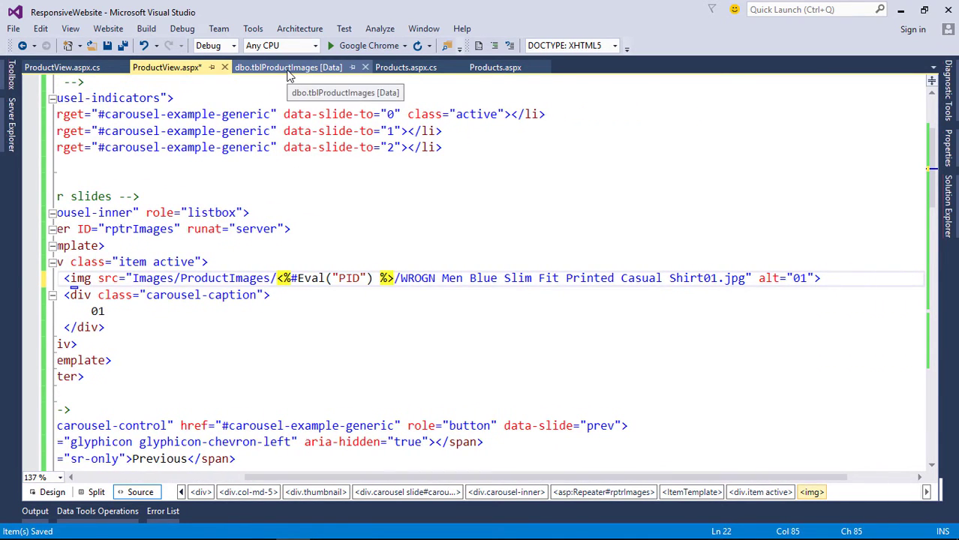
left_click(288, 66)
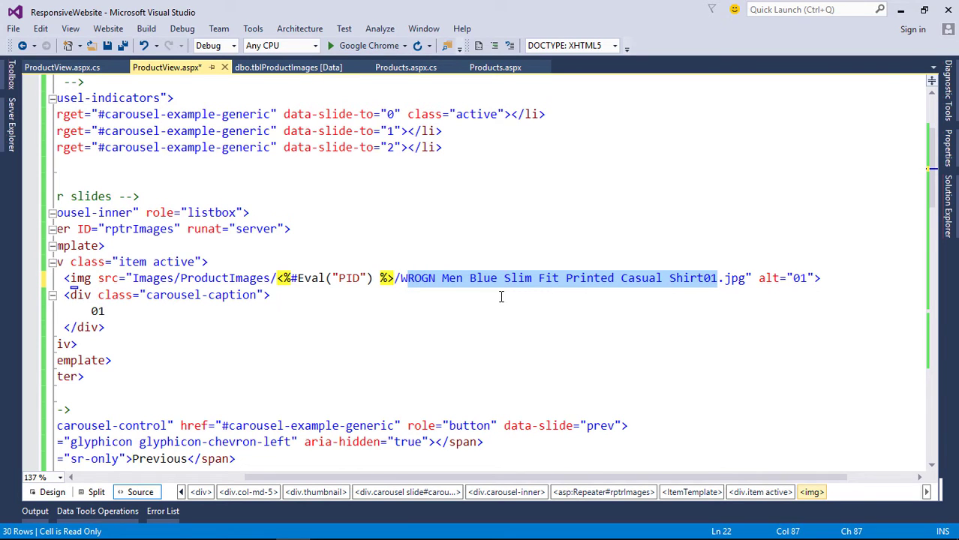
type("<%#Eval(\"PID\") %>")
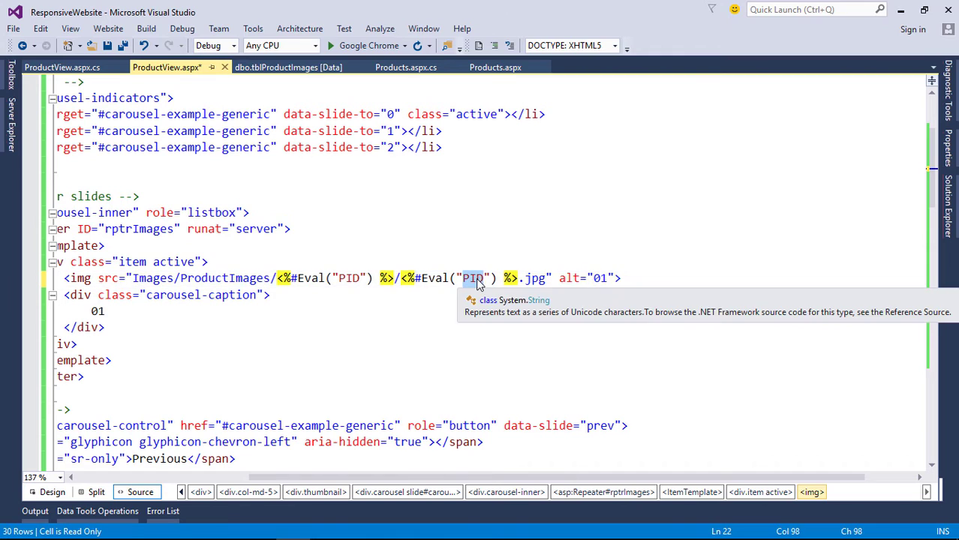
type("Name")
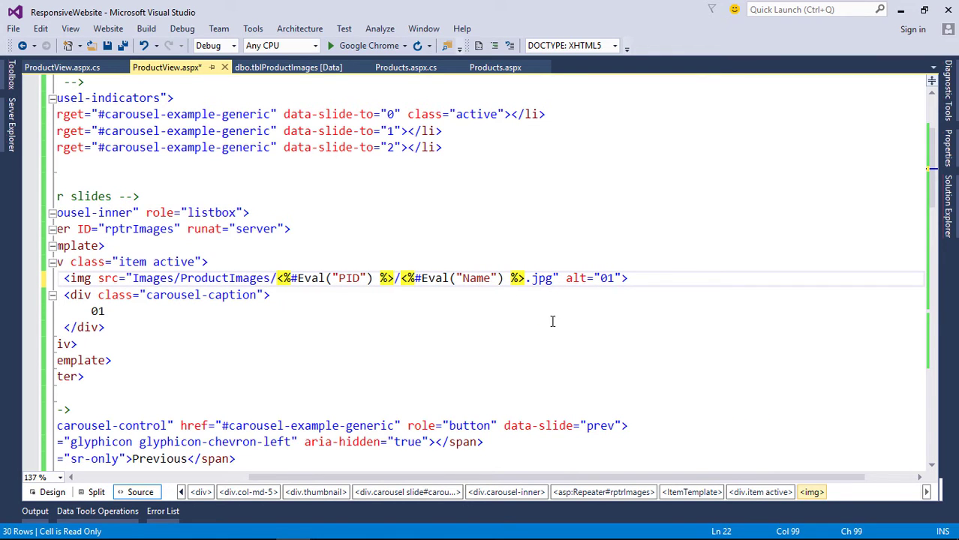
type("<%#Eval(\"PID\") %>")
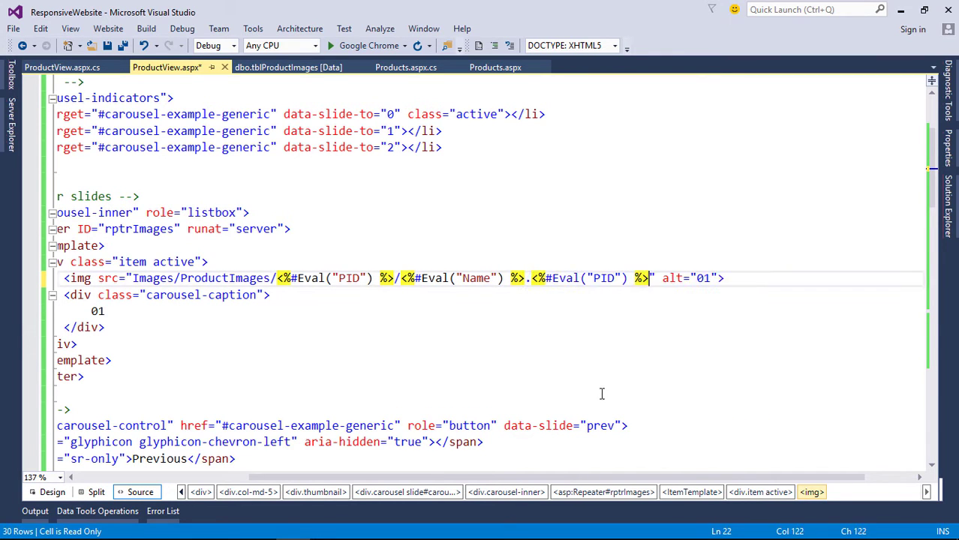
Append Eval("Extention") to the image path after confirming the column name
left_click(288, 66)
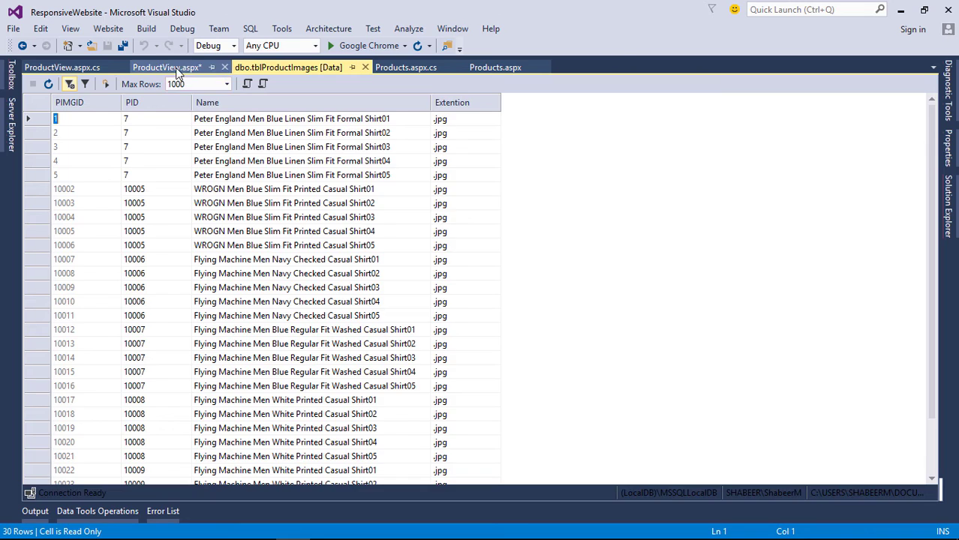
left_click(165, 66)
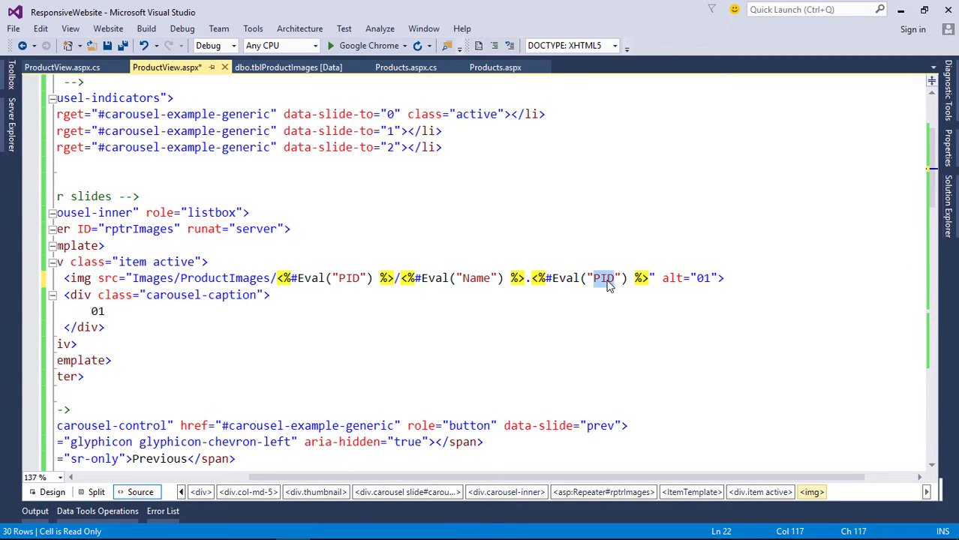
type("Extention")
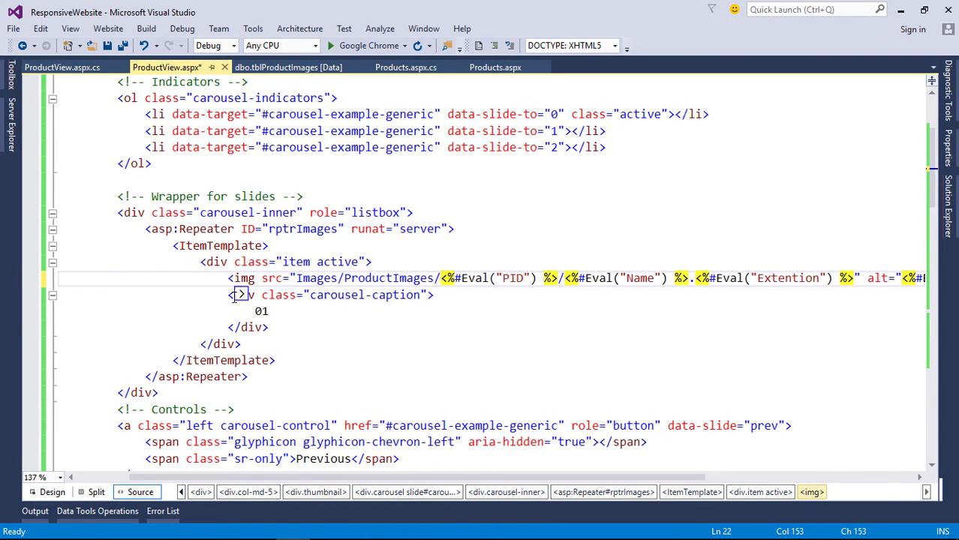
left_click_drag(233, 294, 267, 311)
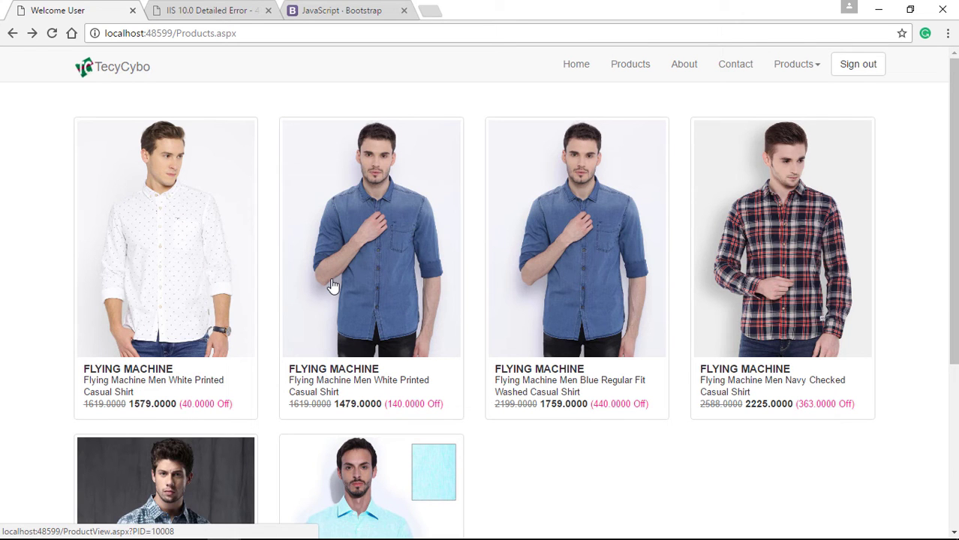
mouse_move(225, 252)
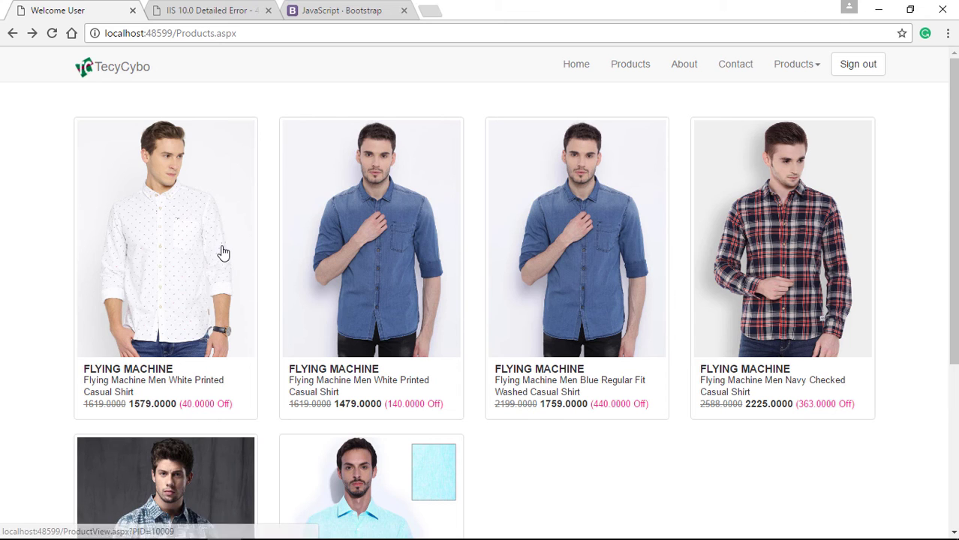
Scroll the shirt detail page showing stacked images, then go to the Bootstrap docs
left_click(165, 237)
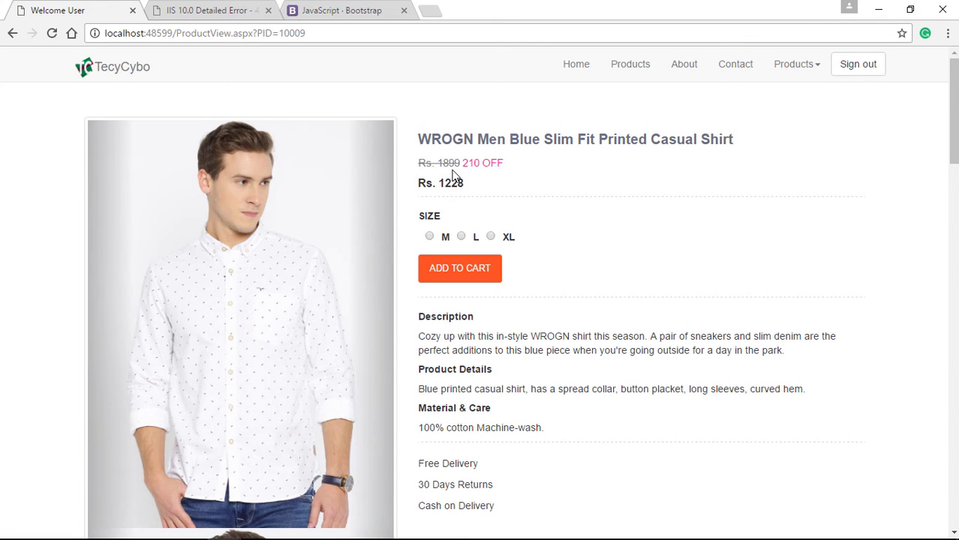
scroll("down", 3)
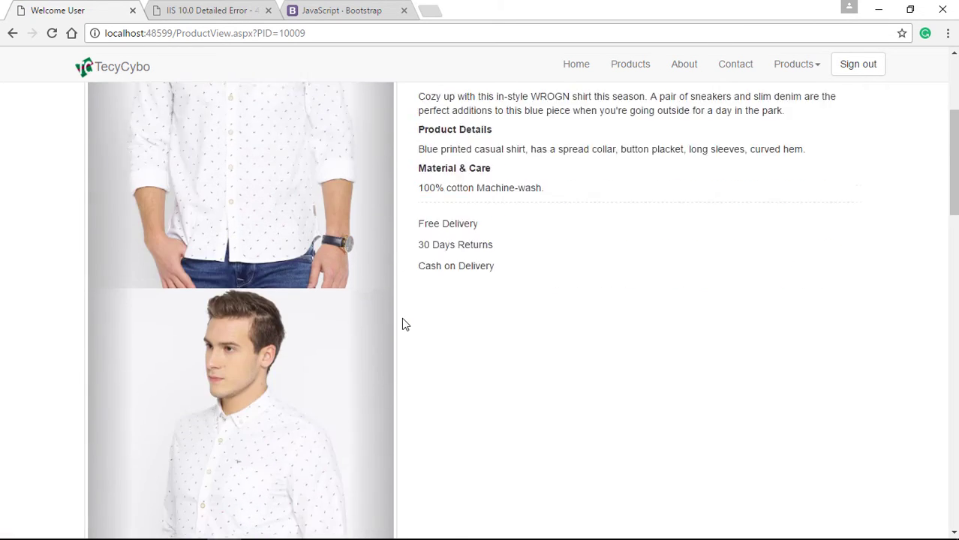
scroll("down", 3)
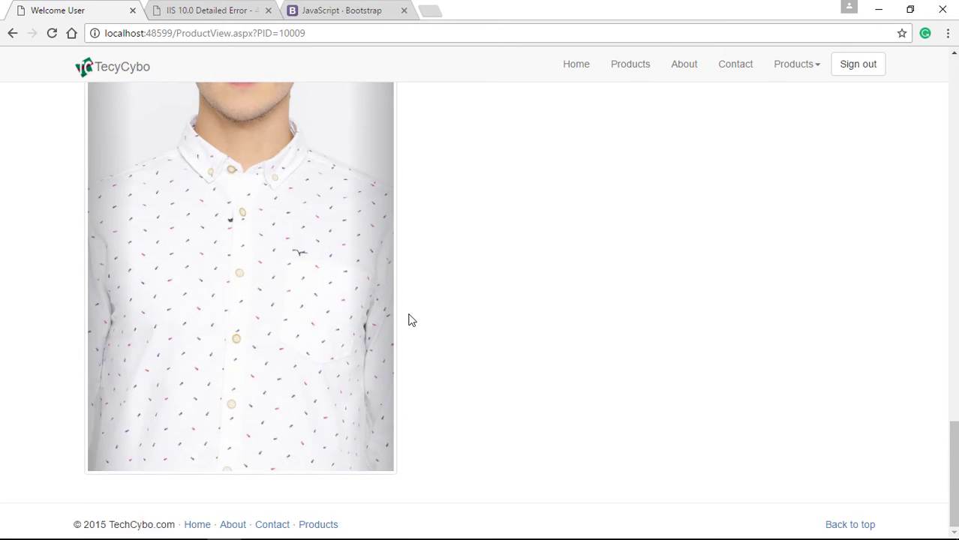
scroll("down", 3)
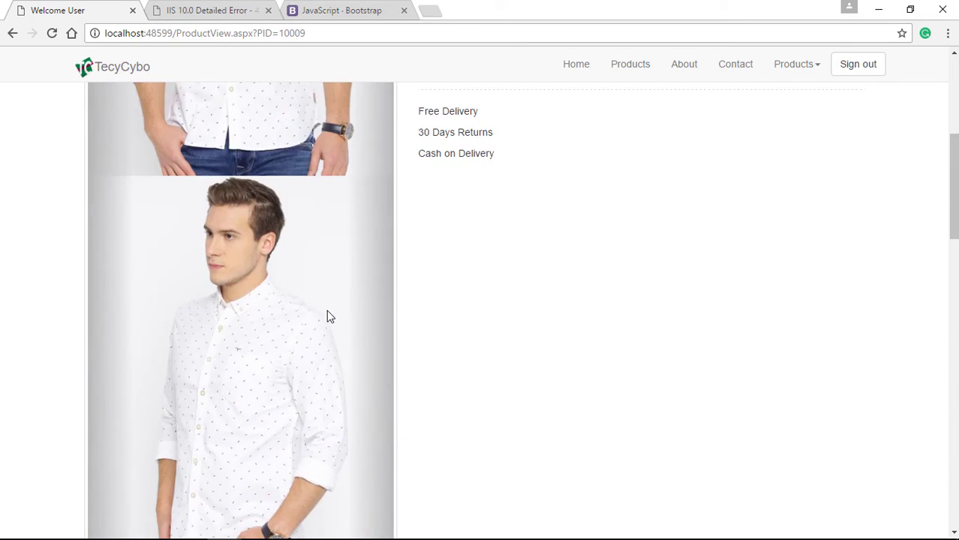
left_click(341, 9)
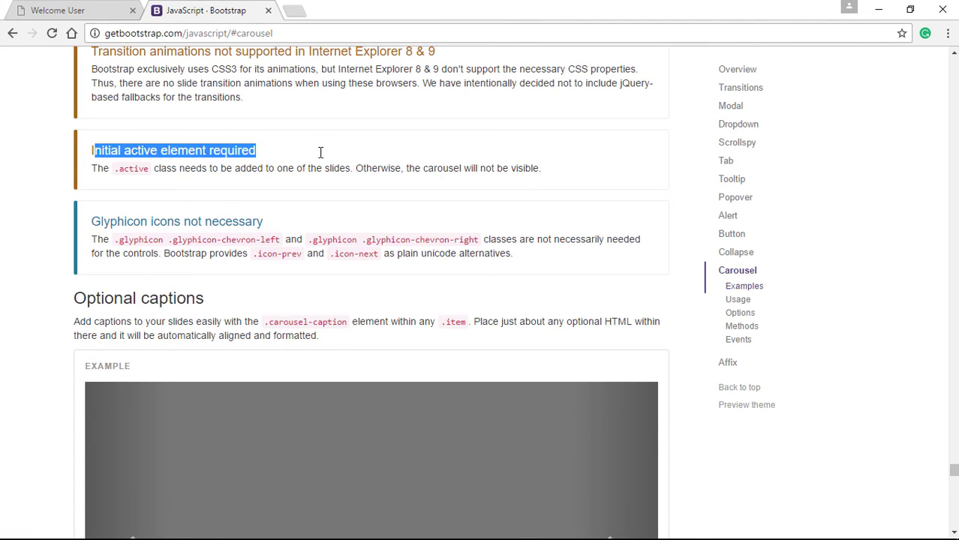
Highlight the 'Initial active element required' note and return to the product page
left_click_drag(92, 150, 309, 168)
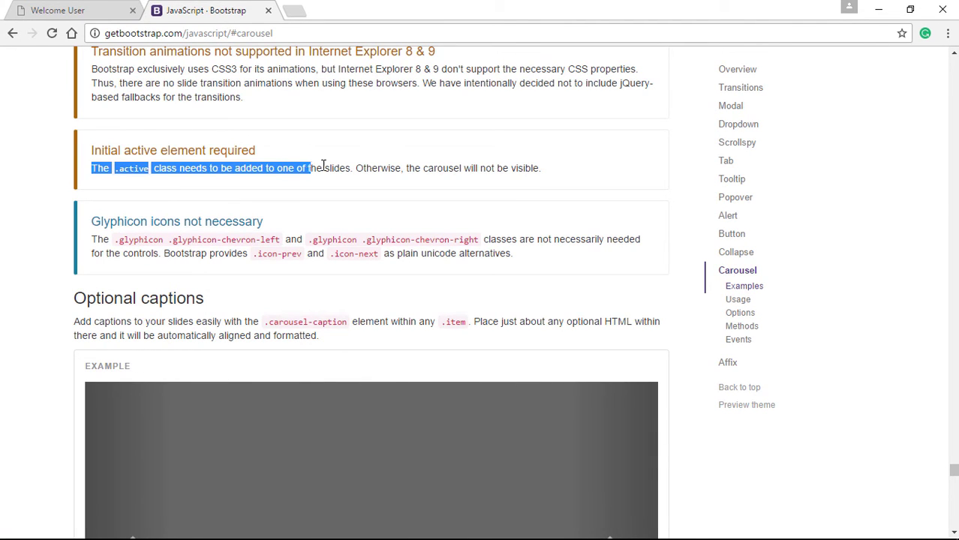
left_click_drag(308, 168, 537, 168)
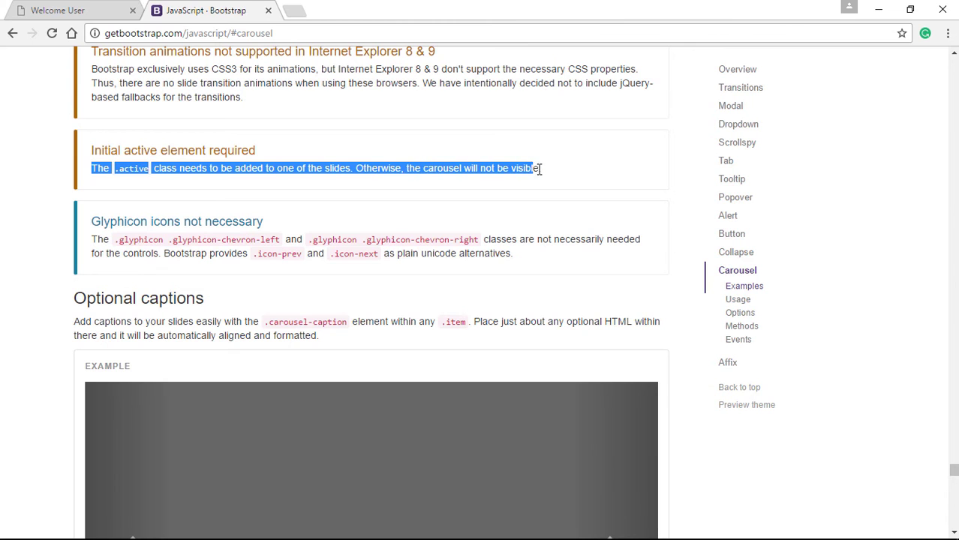
left_click(72, 9)
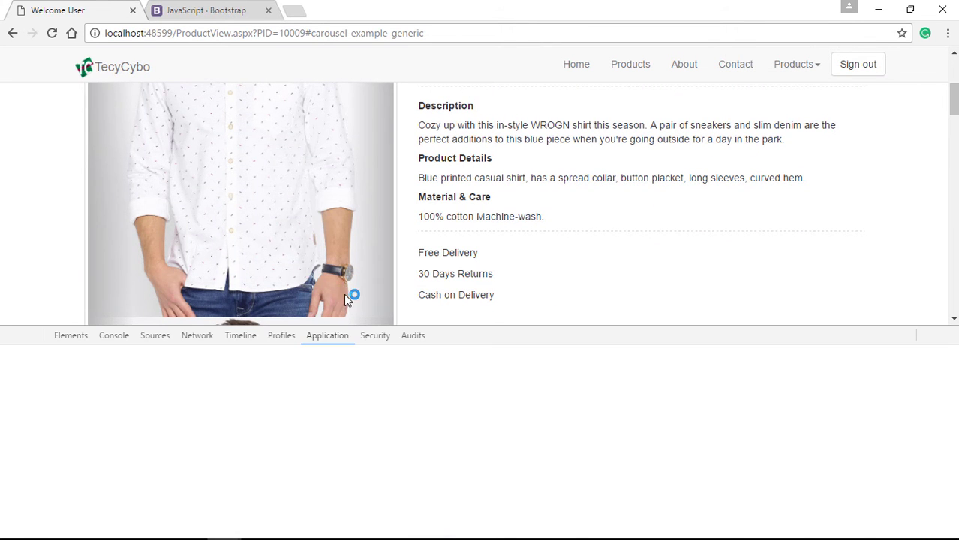
left_click(71, 336)
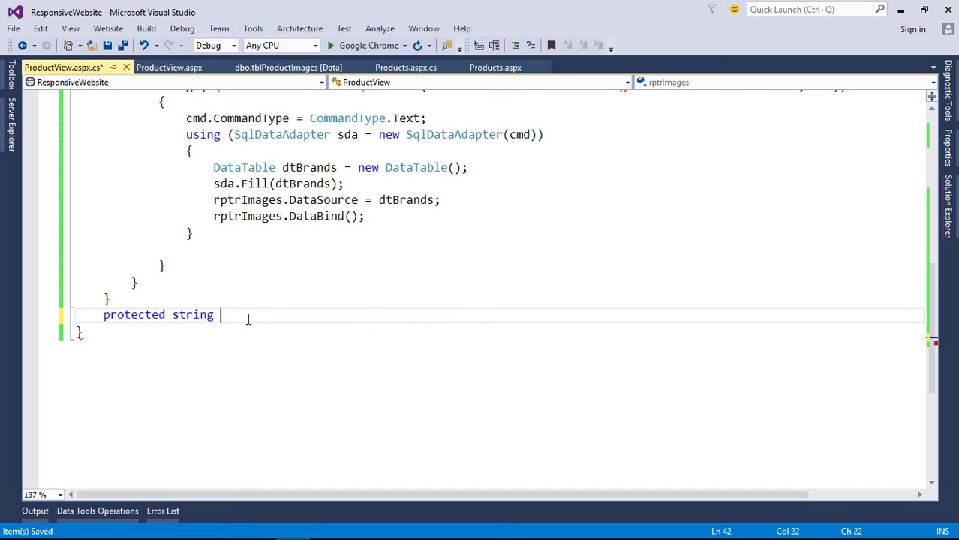
Write GetActiveClass(int ItemIndex) in the code-behind returning "active" when ItemIndex == 0, else ""
type("GetActiveClass(int ItemIndex")
type("{")
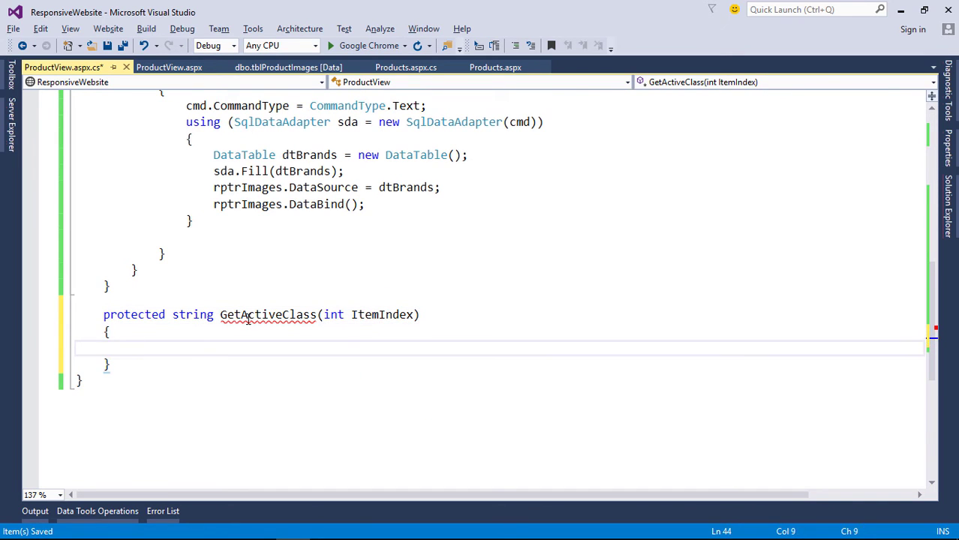
type("if (ItemIndex)")
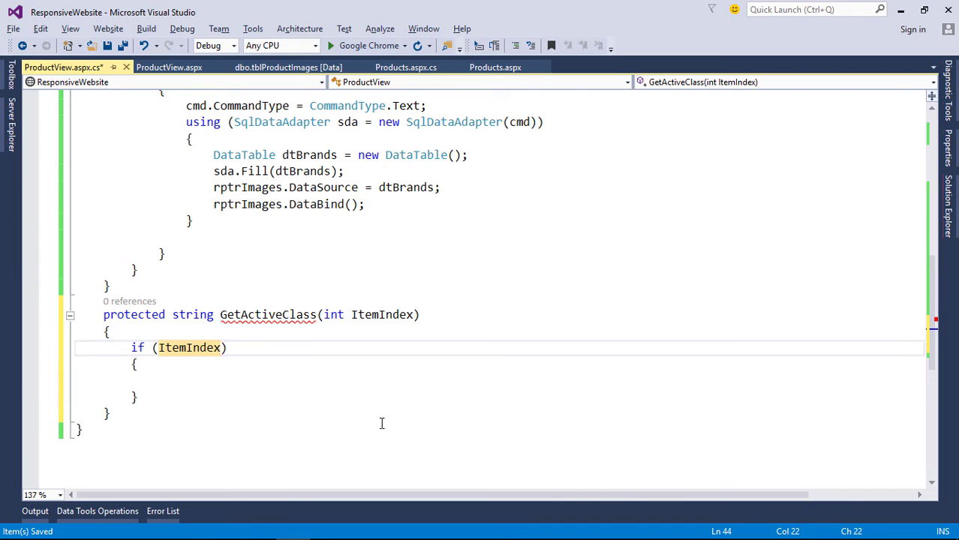
type("==0")
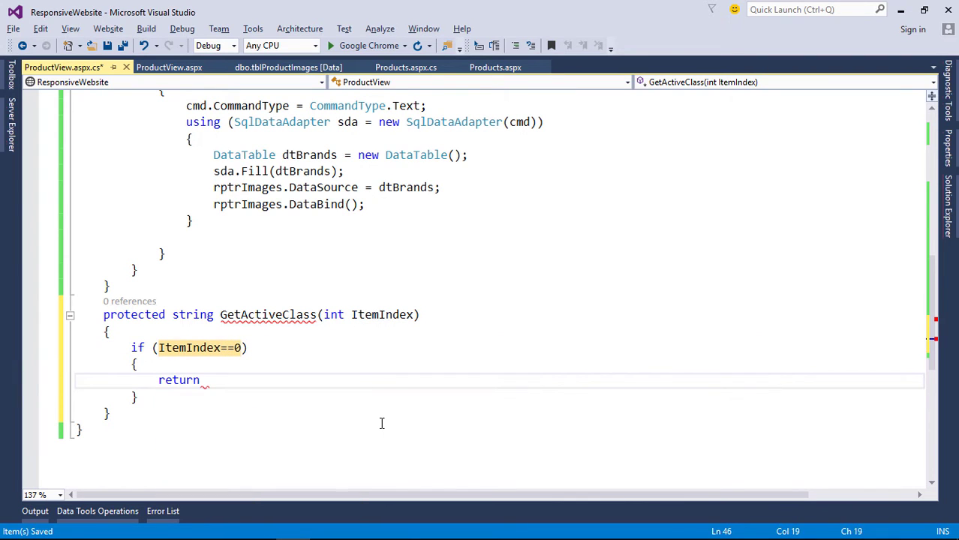
type("\"active\";")
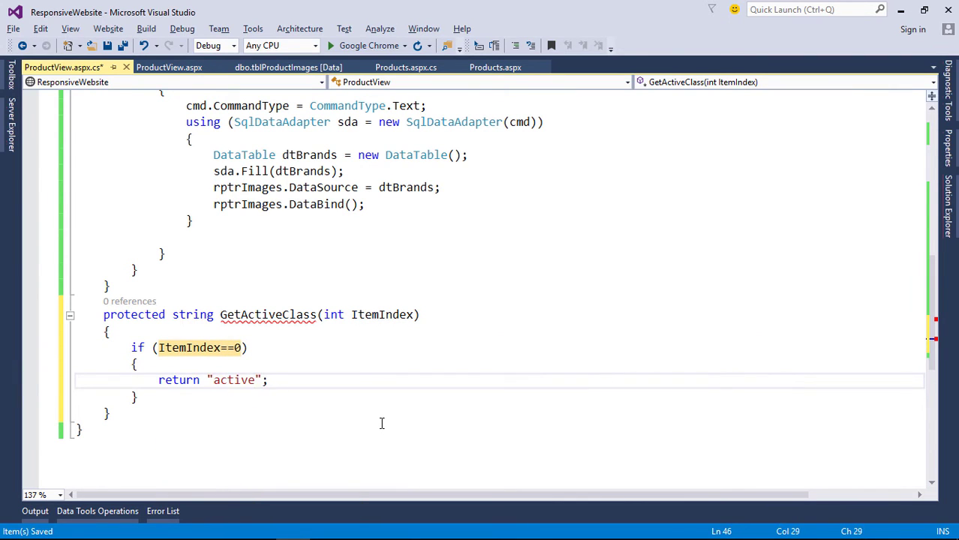
type("else")
type("return \"\";")
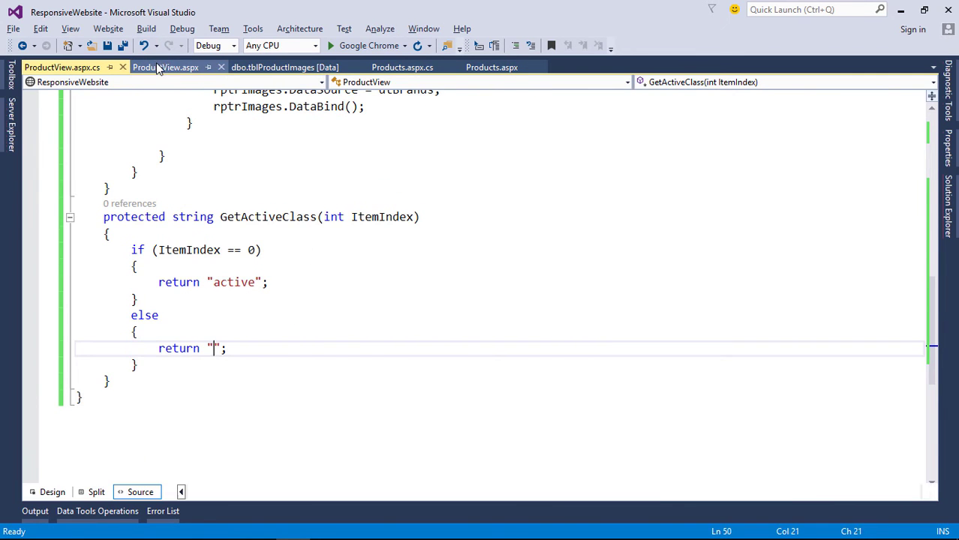
Call <%# GetActiveClass(Container.ItemIndex) %> in the carousel item div's class attribute in ProductView.aspx
left_click(165, 66)
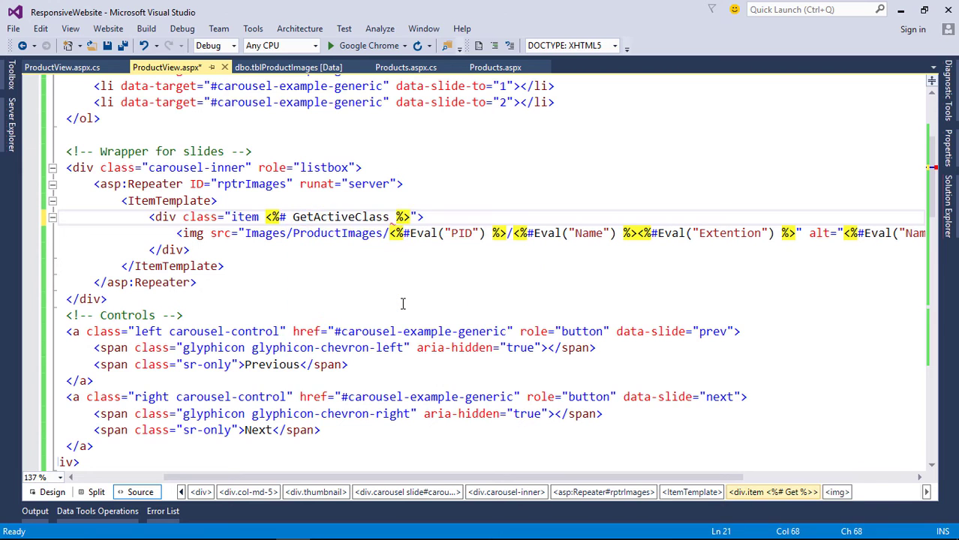
type("(C")
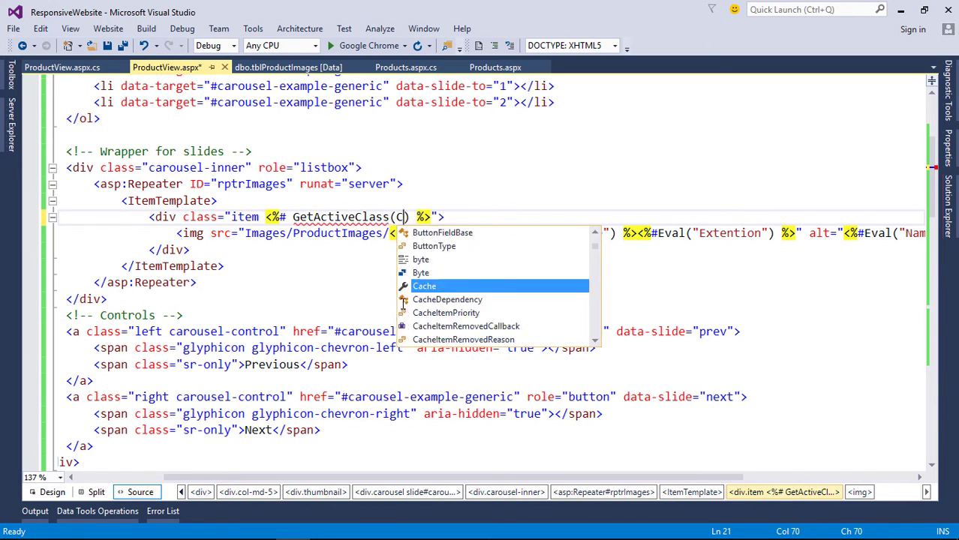
type("ontainer.ItemIndex")
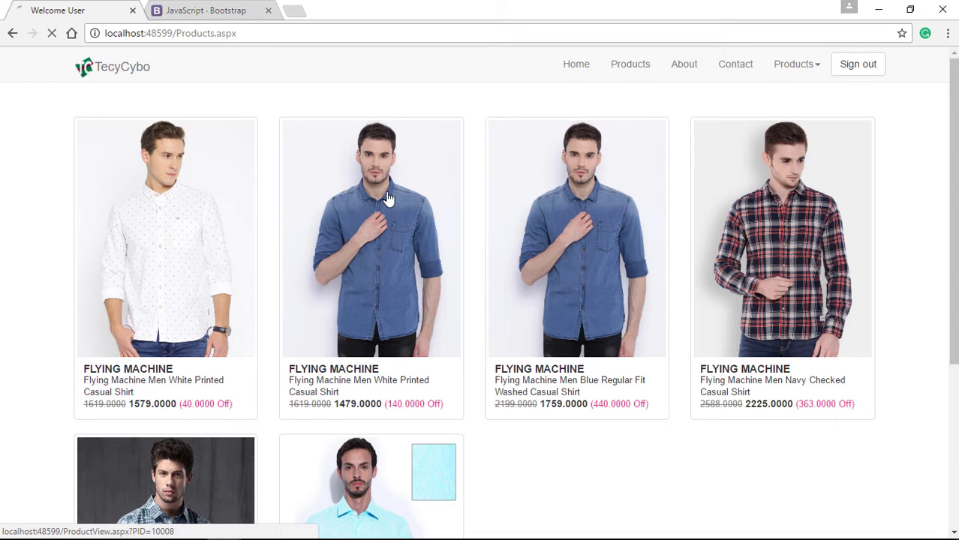
View the denim shirt's product page and advance its carousel to confirm the slide navigation works
left_click(370, 237)
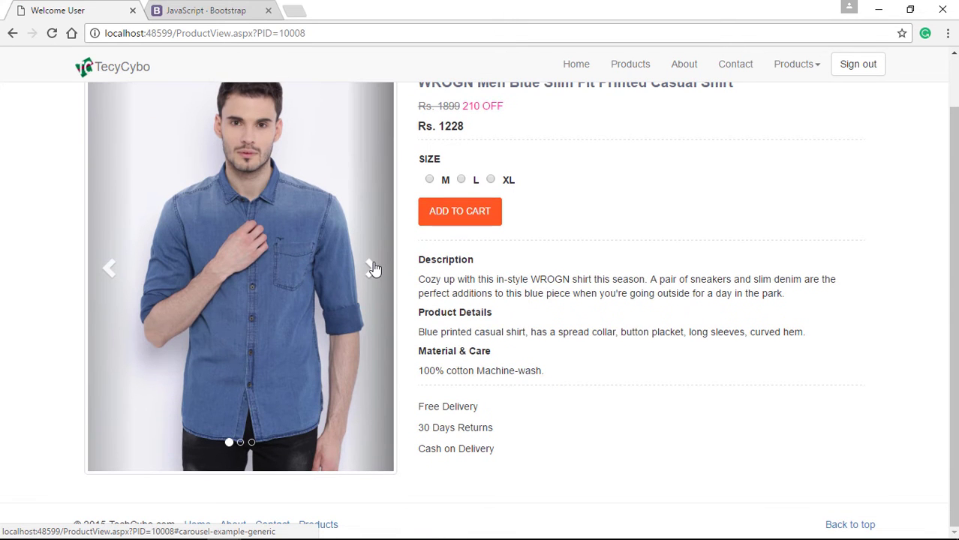
left_click(374, 268)
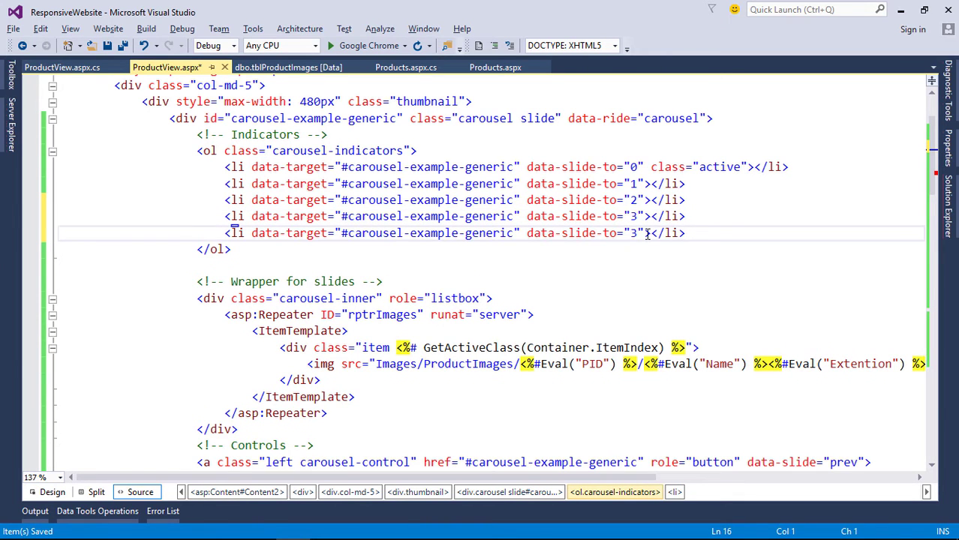
Add a fifth indicator with data-slide-to="4" and bind images only when Request.QueryString["PID"] != null, with an else branch
type("4")
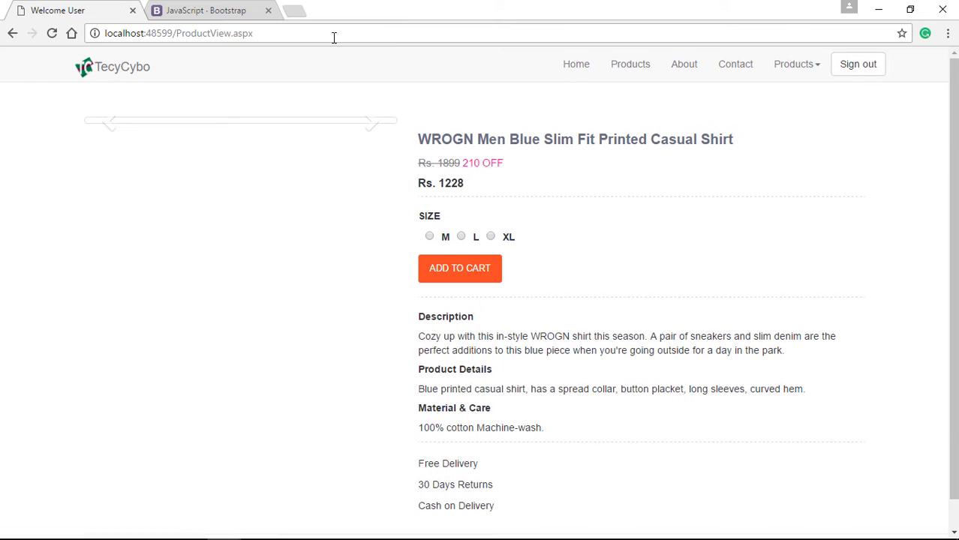
mouse_move(398, 179)
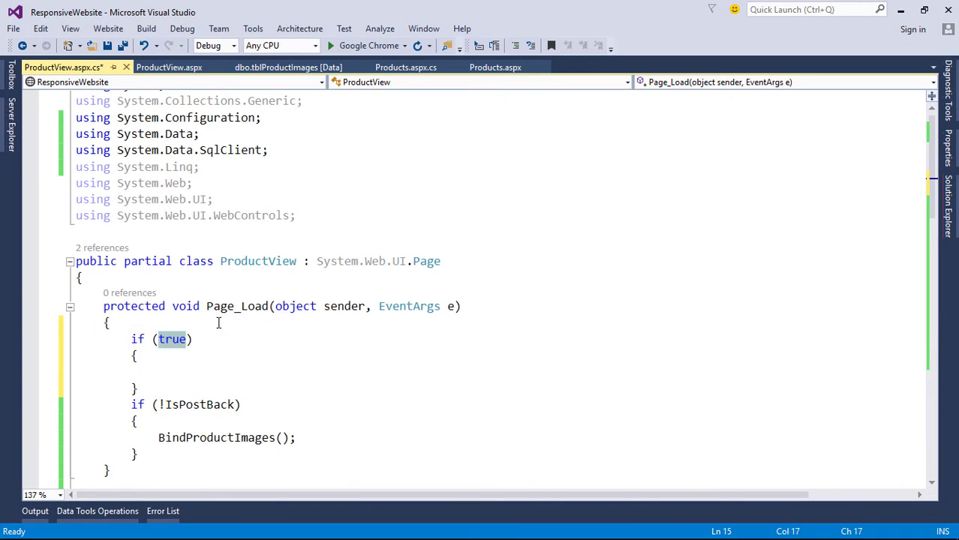
type("Request.QueryString[\"PID\"]")
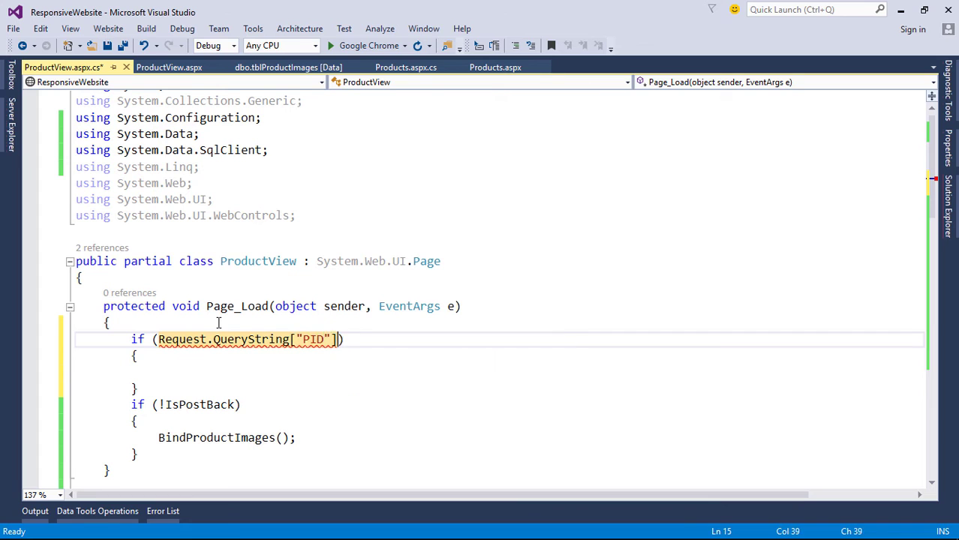
type("!=null")
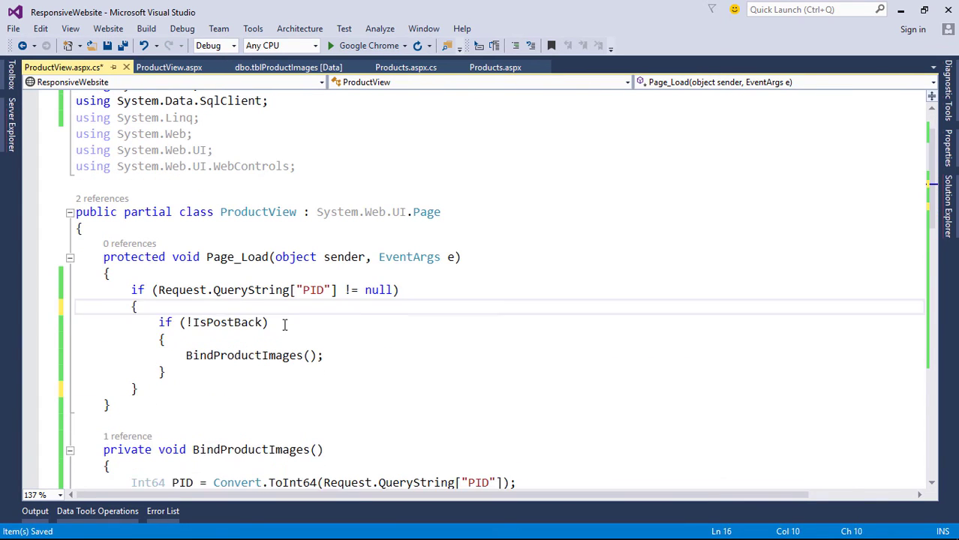
type("else")
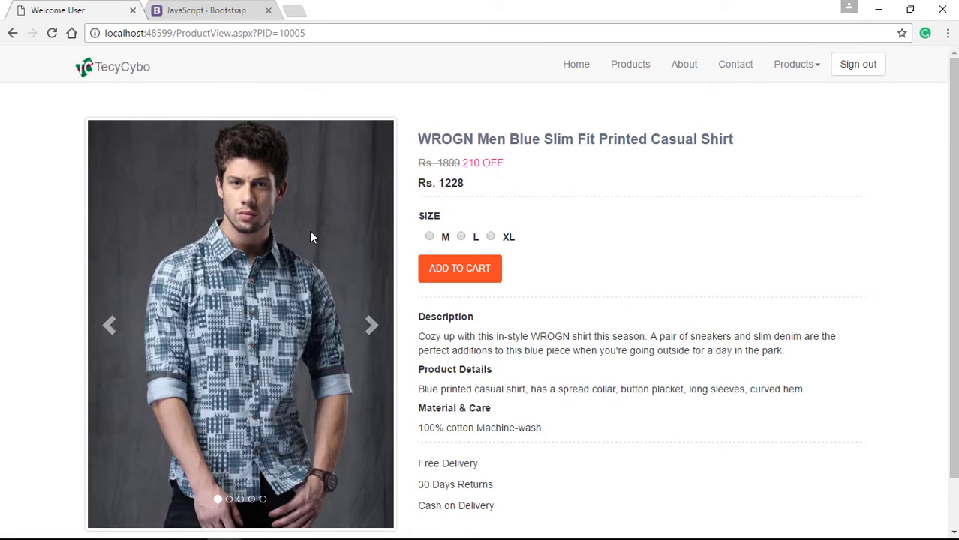
Advance the carousel on the patterned shirt's page (PID 10005) to verify its five images
left_click(372, 324)
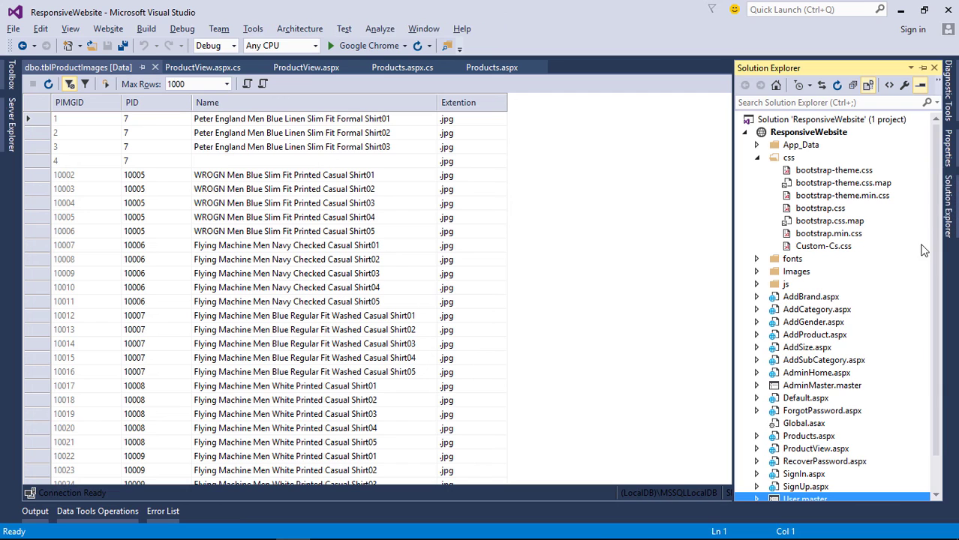
Add onerror="this.src='no...'" to the carousel img tag so a missing photo shows the no-image picture from Images
left_click(757, 270)
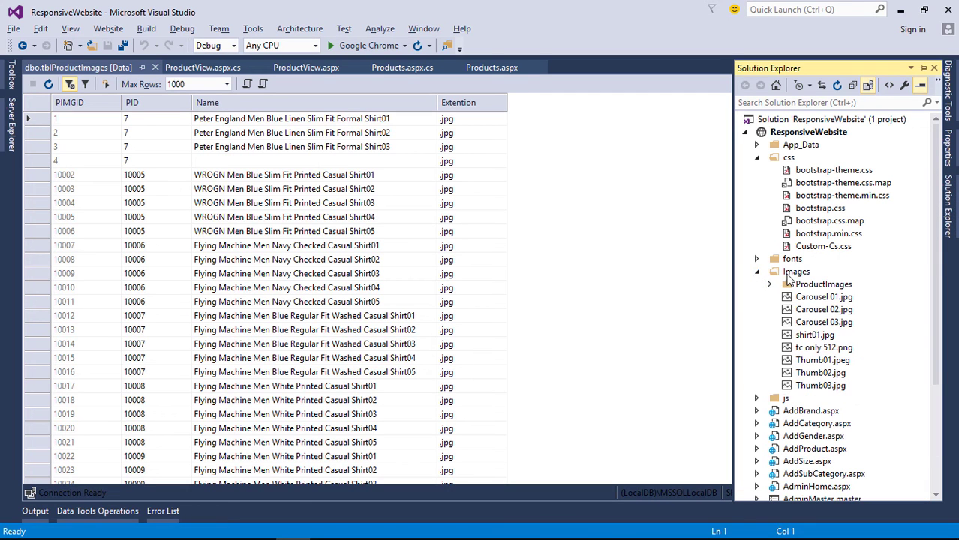
right_click(795, 270)
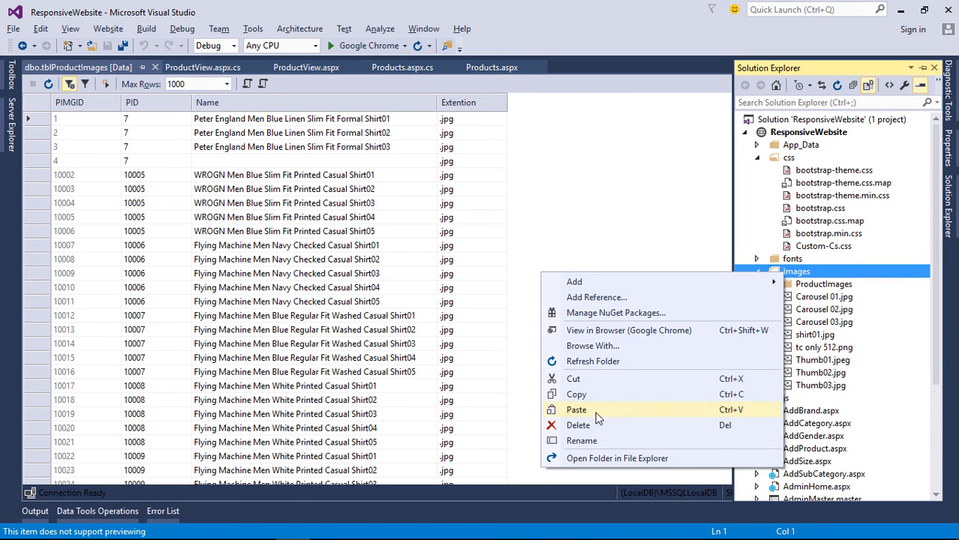
left_click(306, 66)
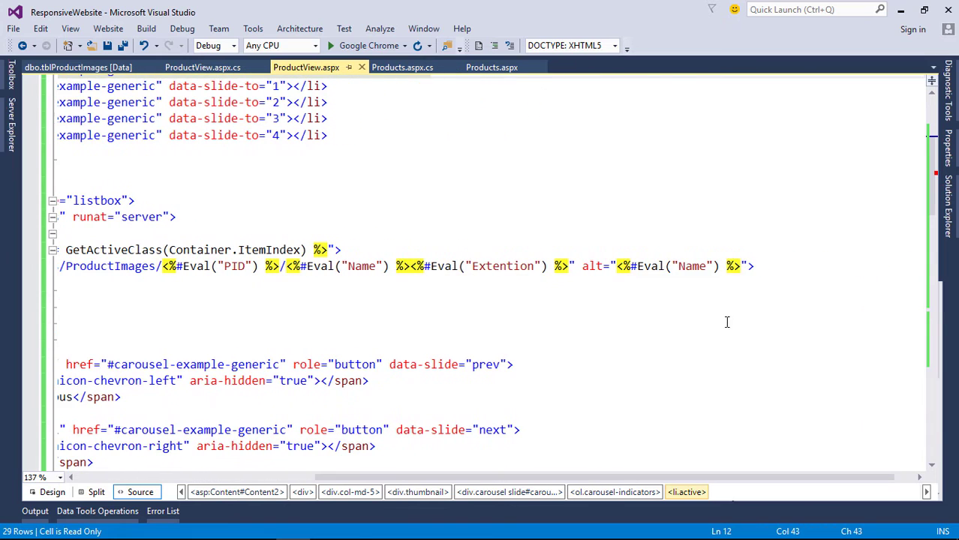
type("\" \"")
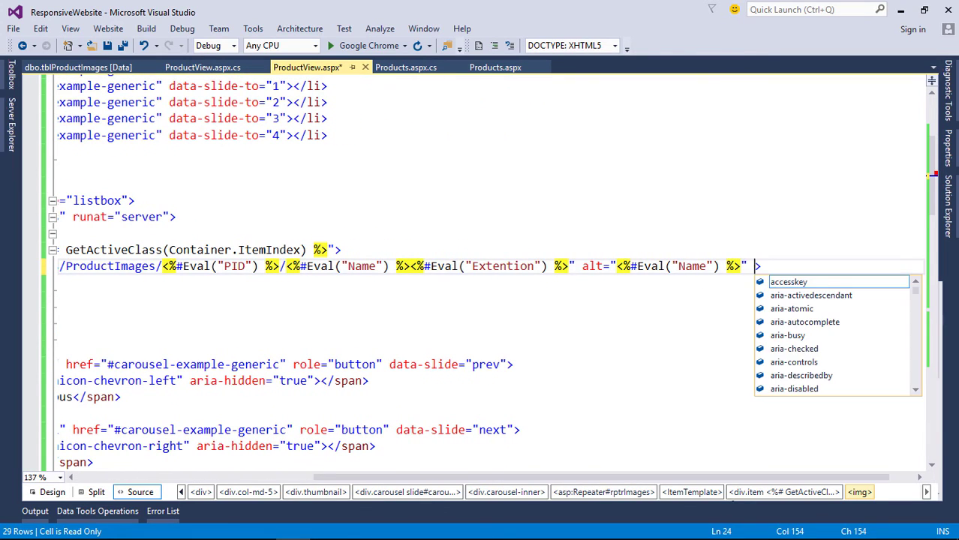
type("onerror=\"\">")
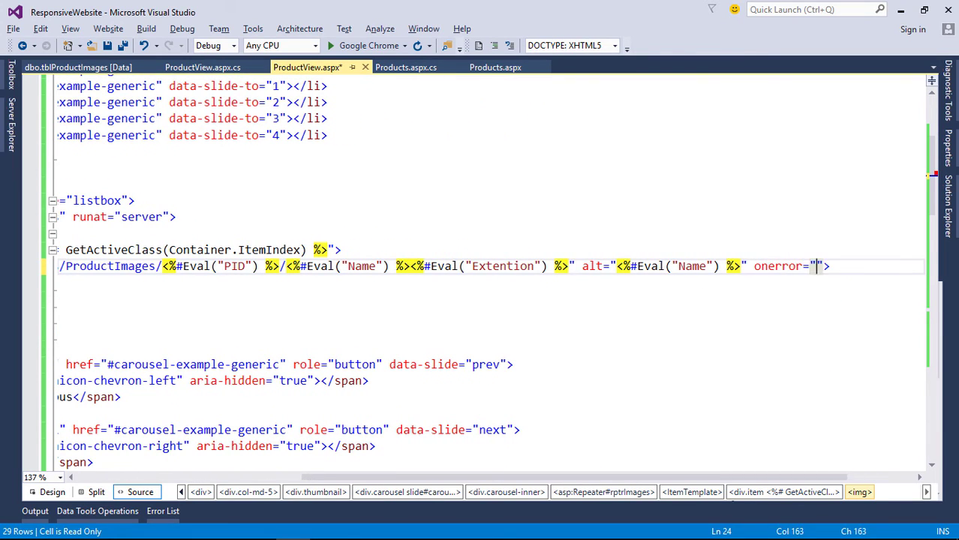
type("this.src")
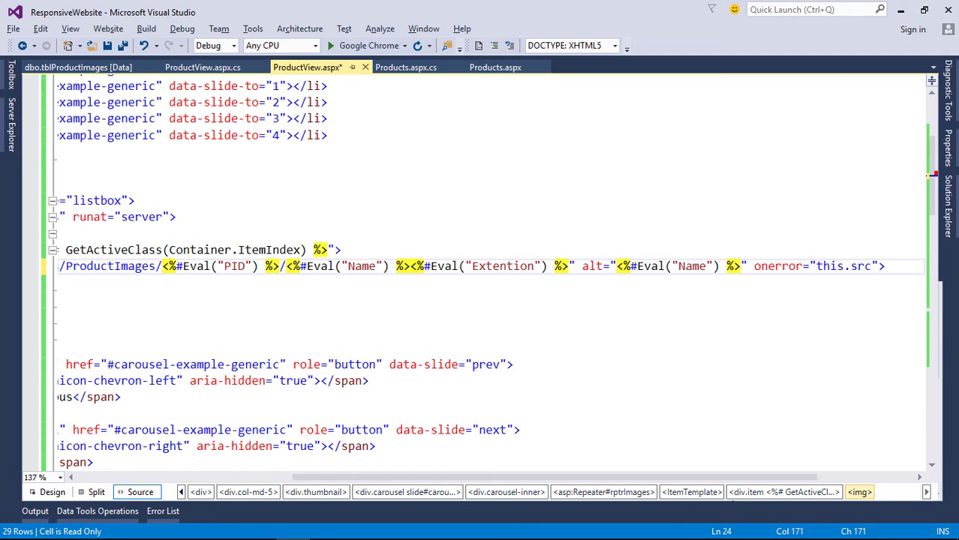
type("'no'")
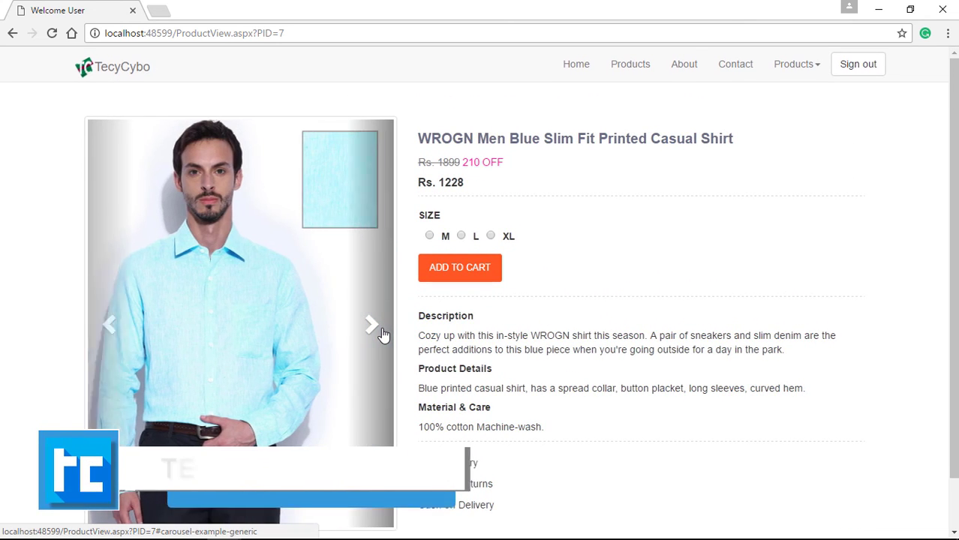
Run the PID 7 product page and step through its shirt images to check the fallback
left_click(371, 324)
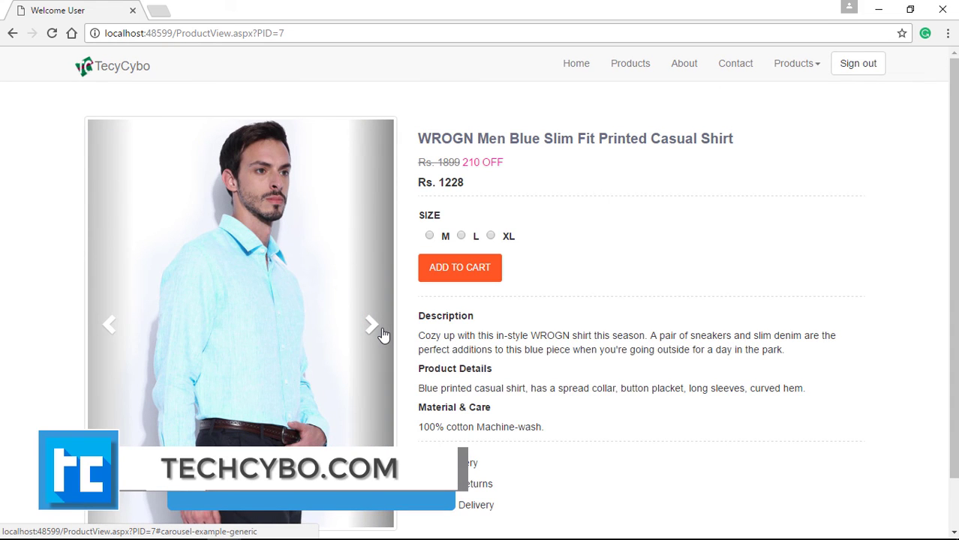